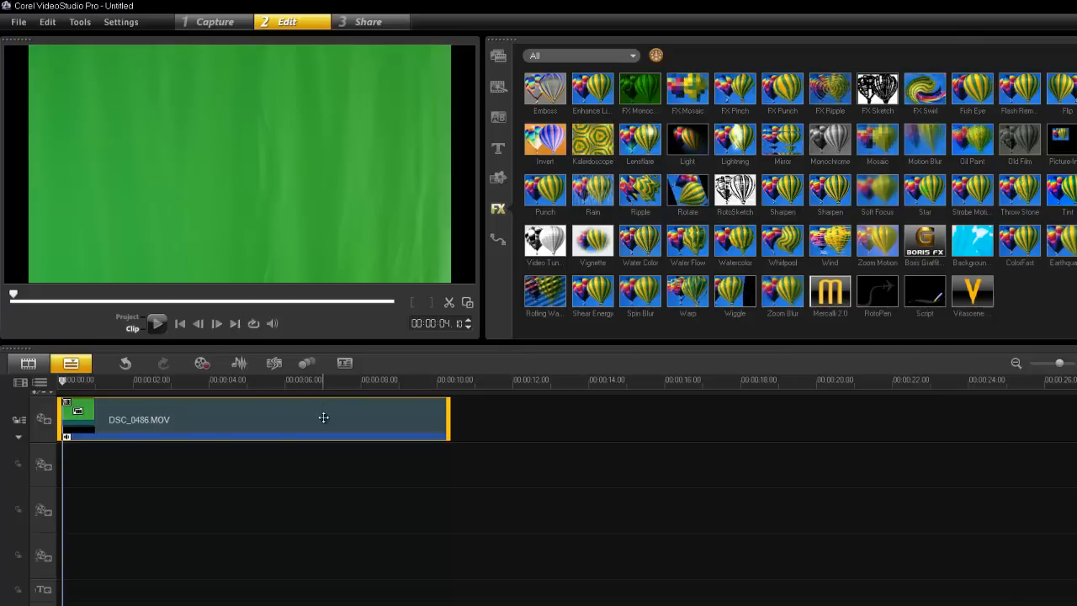
# Step: Open the clip's Boris Graffiti effect and switch its editor to Advanced Mode
pyautogui.doubleClick(924, 242)
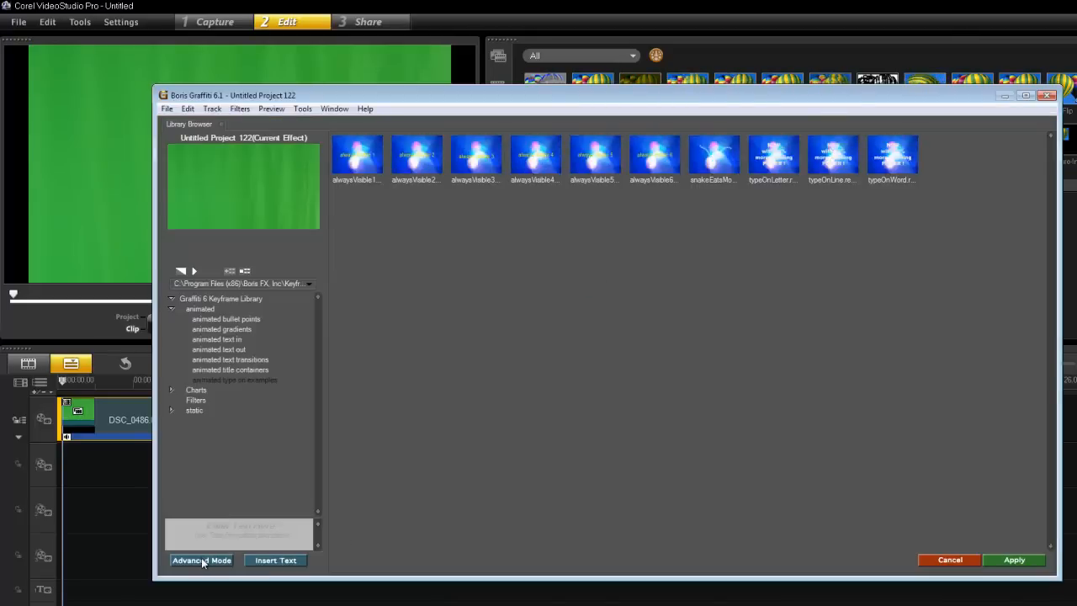
pyautogui.click(202, 559)
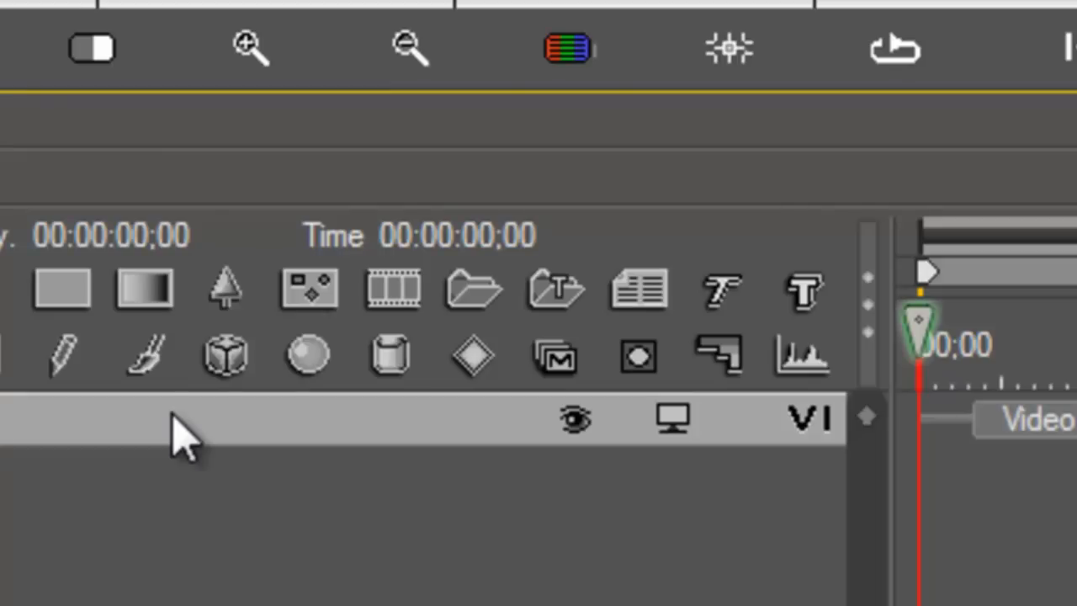
pyautogui.moveTo(799, 294)
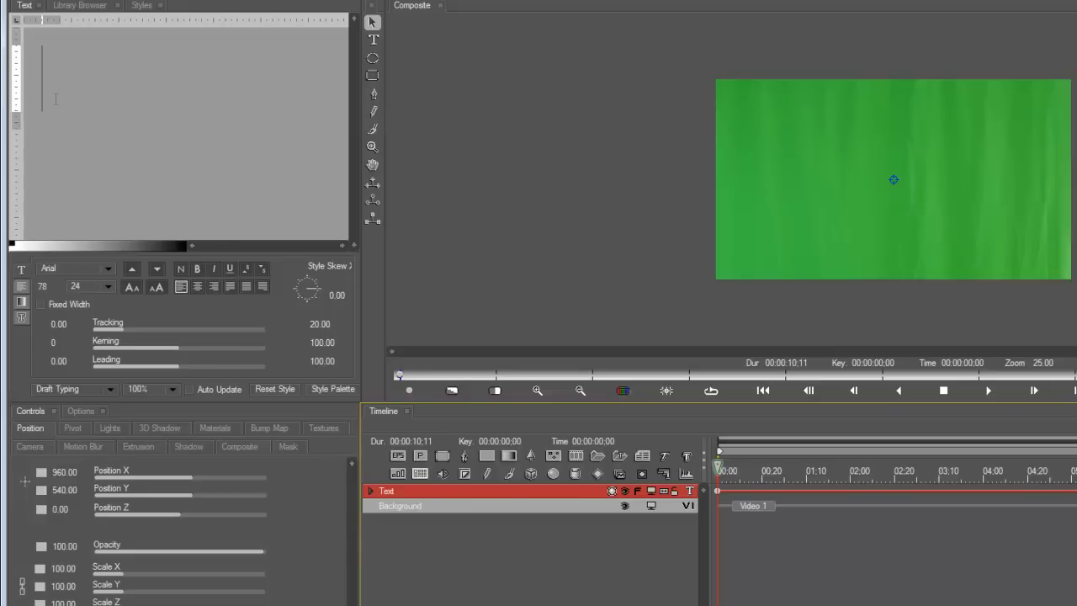
# Step: Type 'gripps' as the title text and show it over the green-screen composite
pyautogui.write('g')
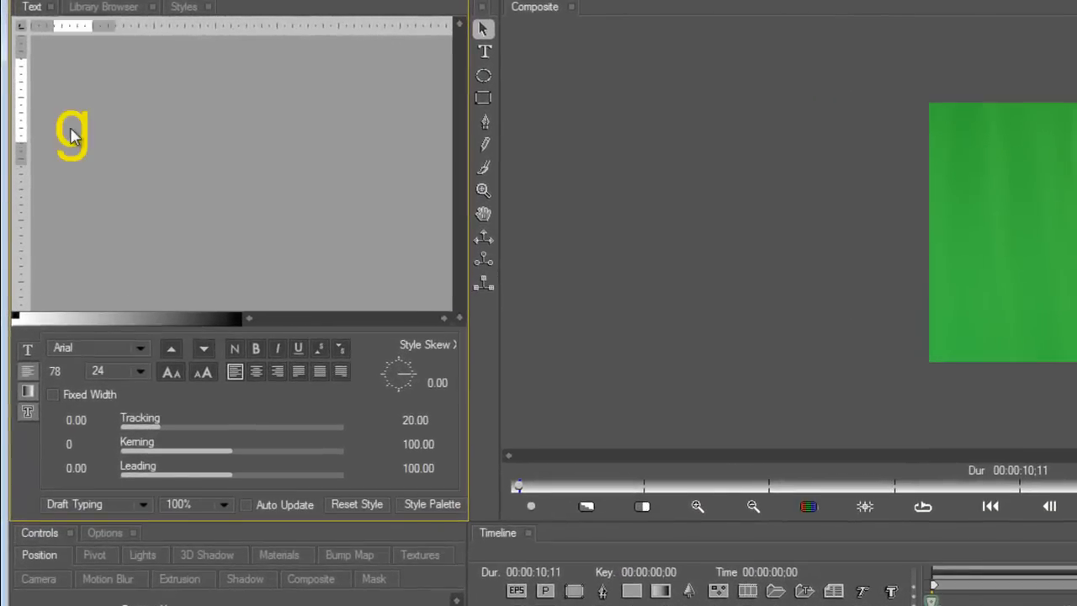
pyautogui.write('ripps')
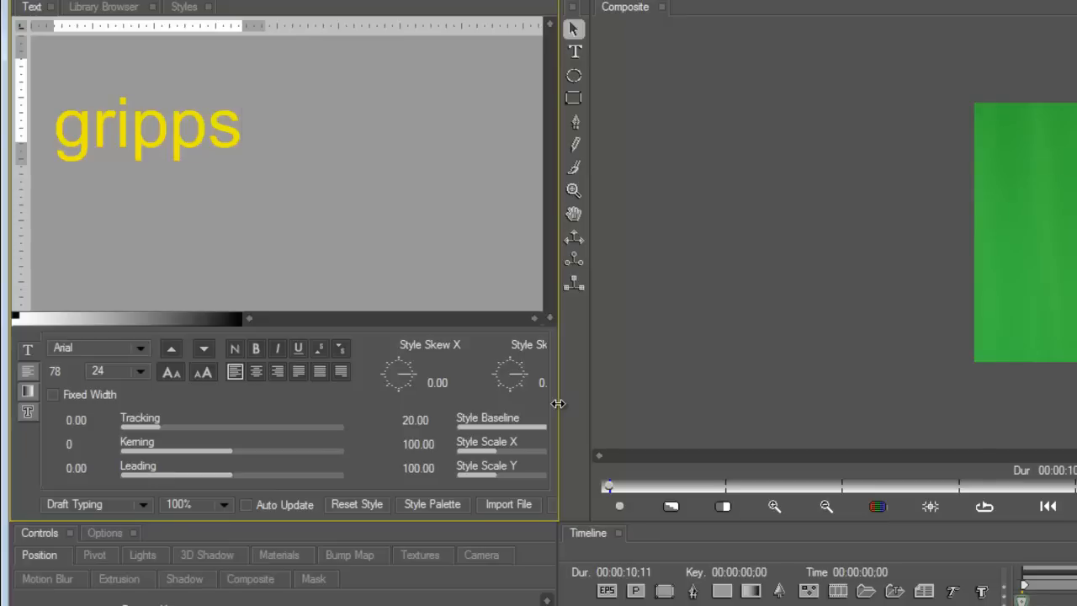
pyautogui.click(244, 127)
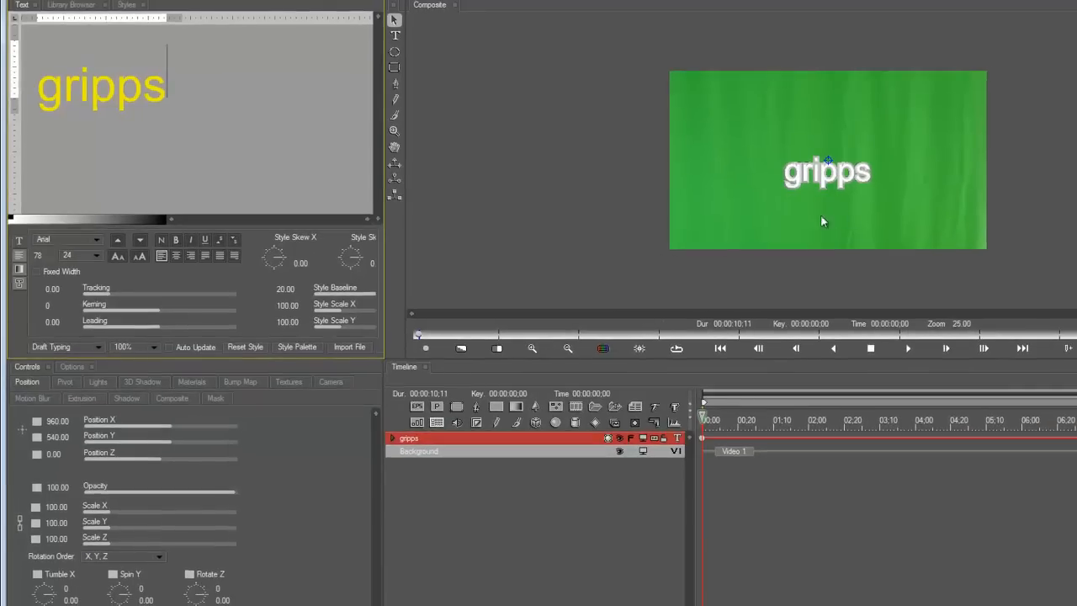
pyautogui.moveTo(807, 185)
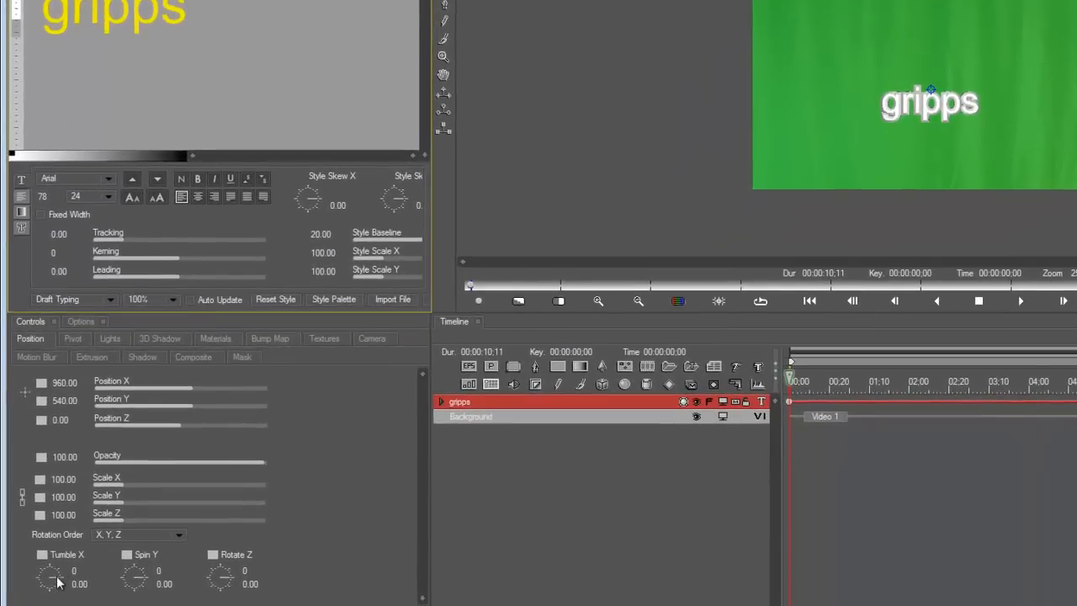
# Step: Tilt the gripps text back with Tumble X, zoom the composite to 25% and select the text
pyautogui.moveTo(49, 576); pyautogui.dragTo(53, 586)
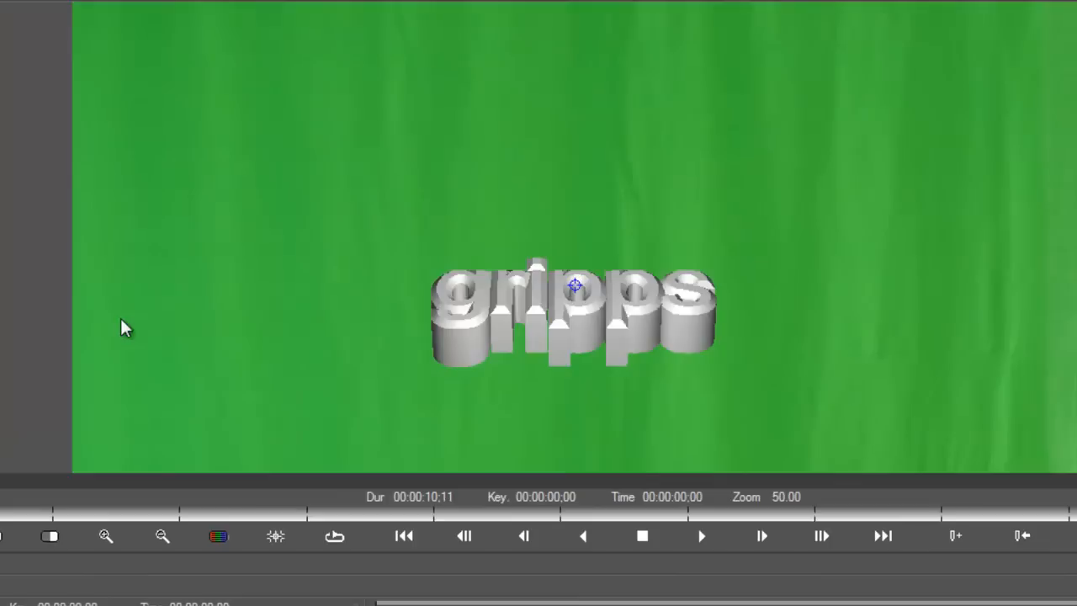
pyautogui.click(162, 535)
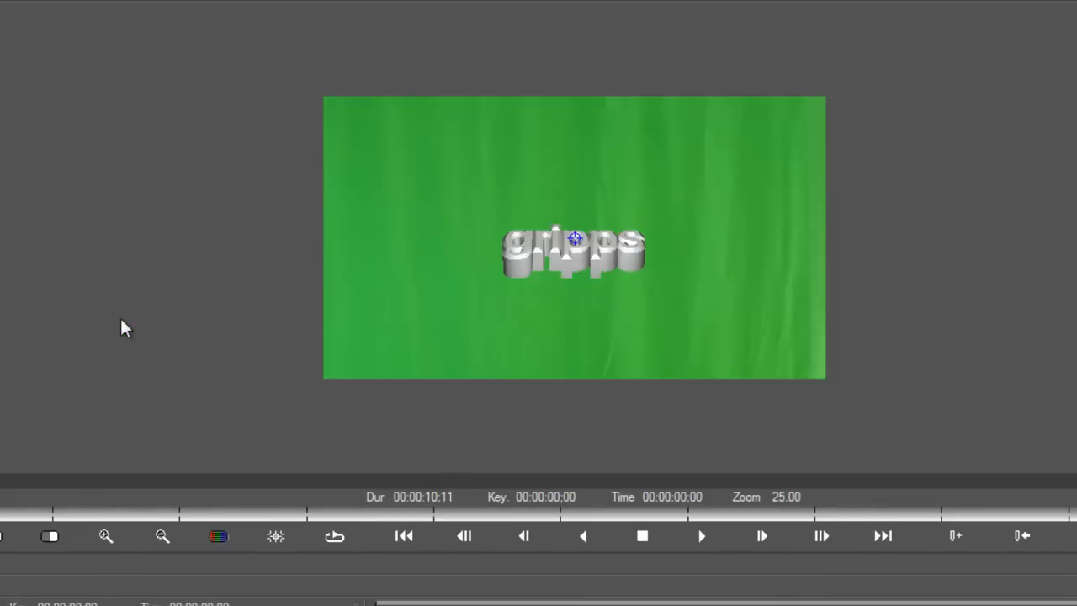
pyautogui.moveTo(67, 239)
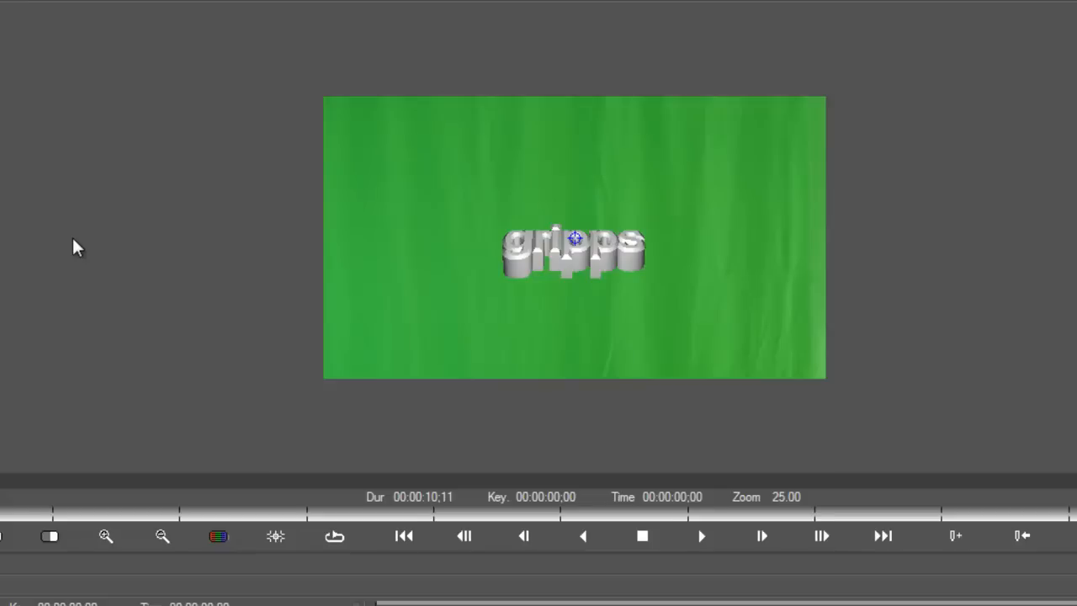
pyautogui.click(172, 37)
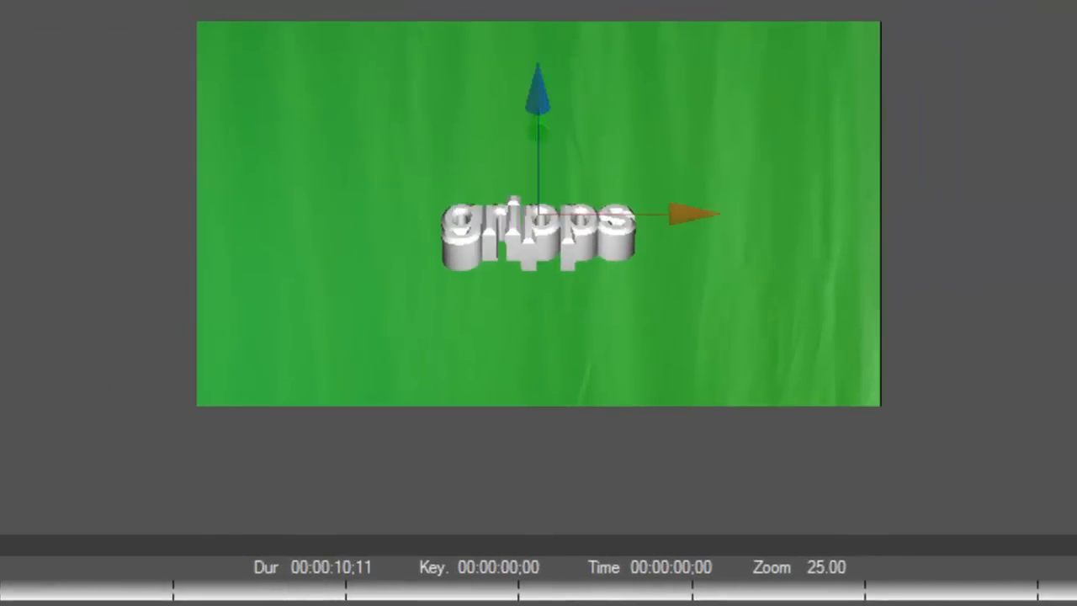
pyautogui.moveTo(492, 525)
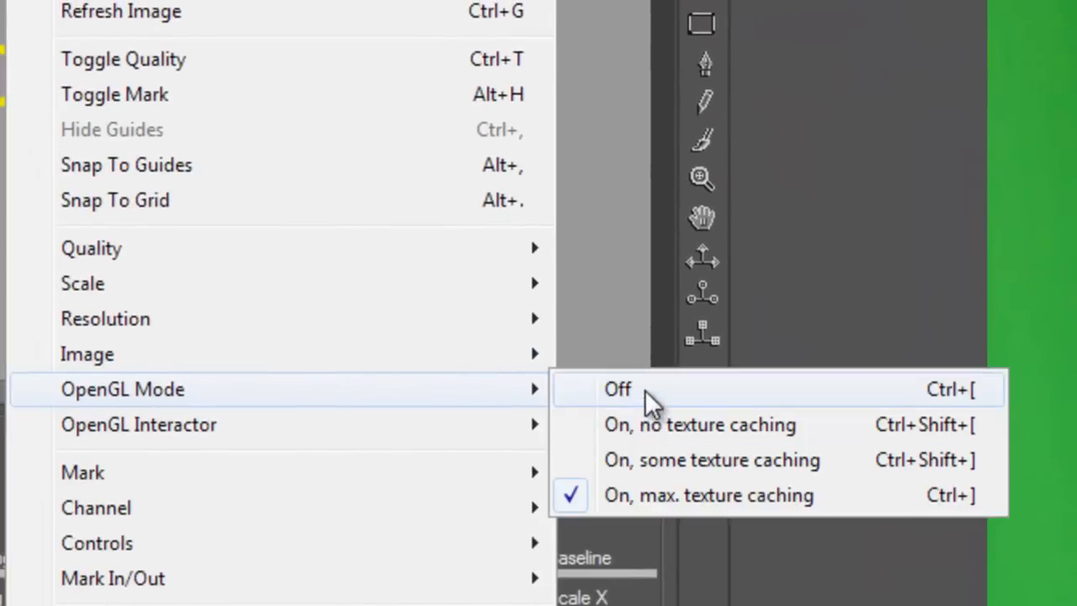
# Step: Set Preview > OpenGL Mode to Off for software-rendered 3D letters
pyautogui.click(618, 388)
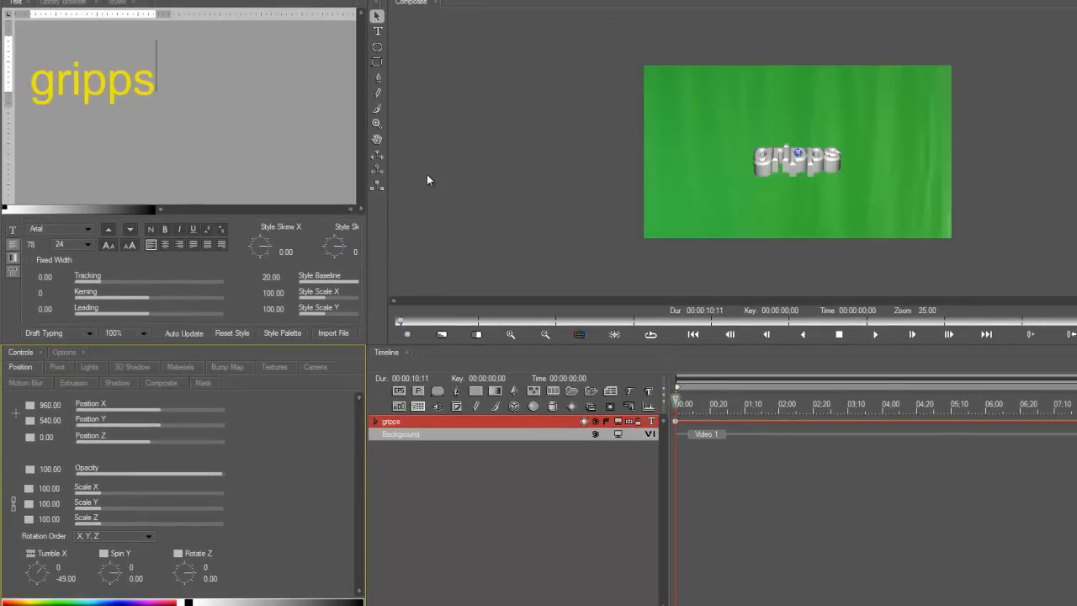
pyautogui.moveTo(422, 182)
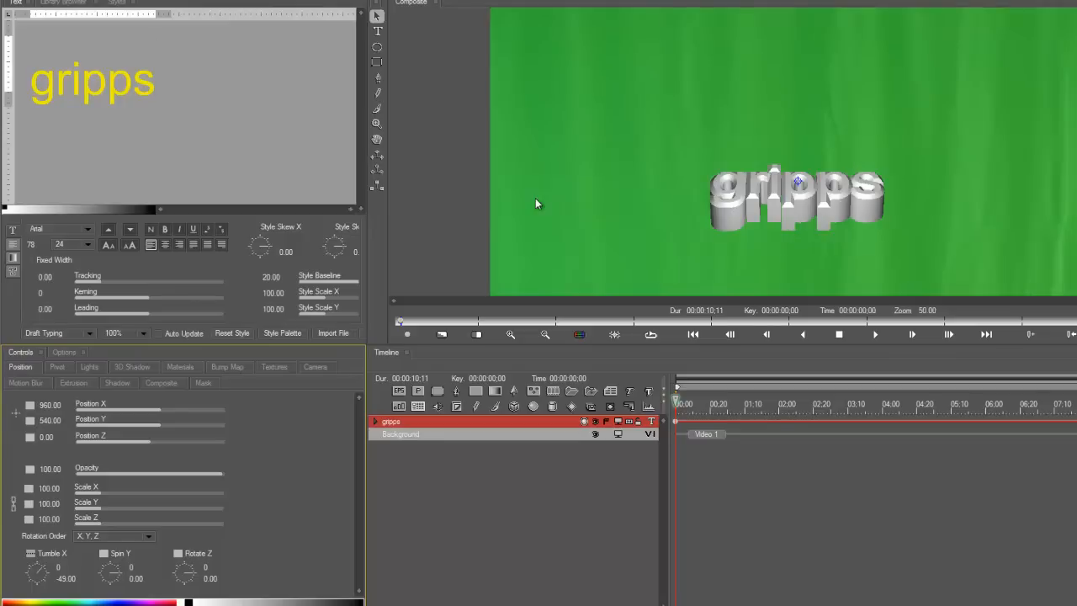
pyautogui.moveTo(772, 222)
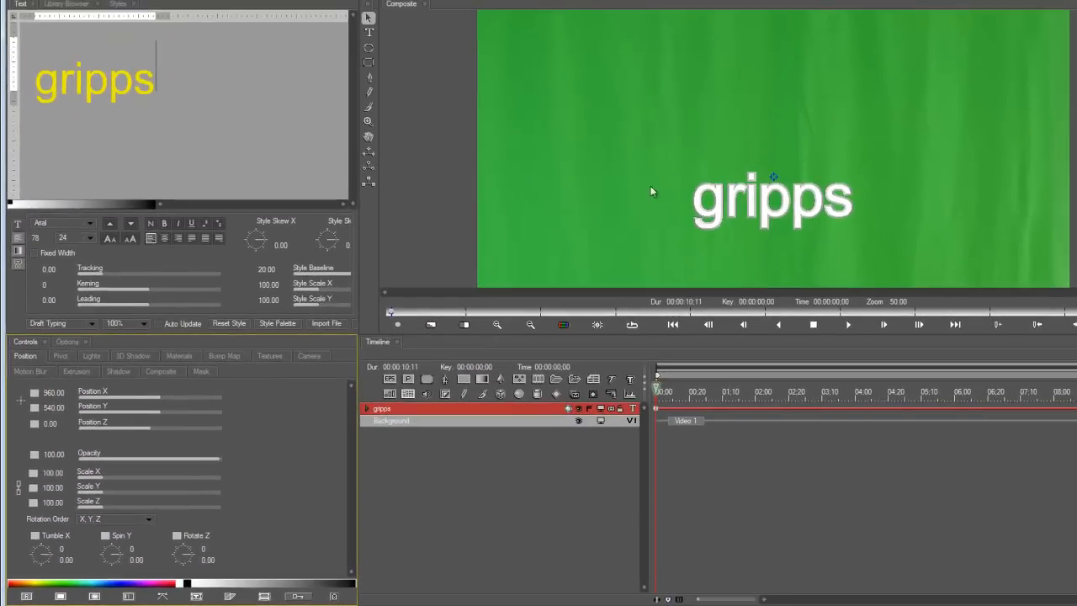
pyautogui.moveTo(203, 548)
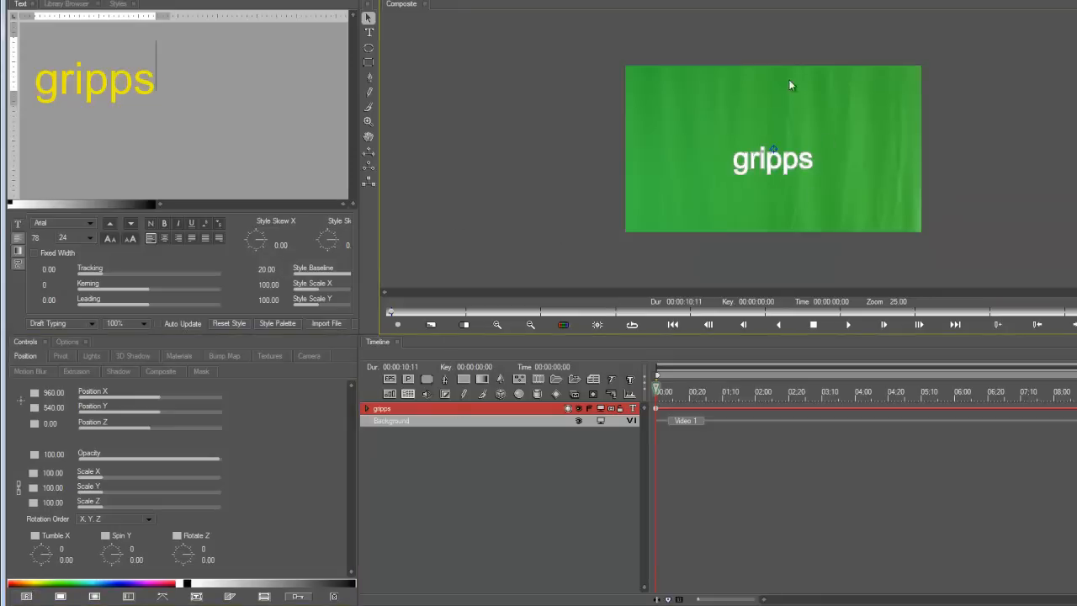
pyautogui.moveTo(713, 185)
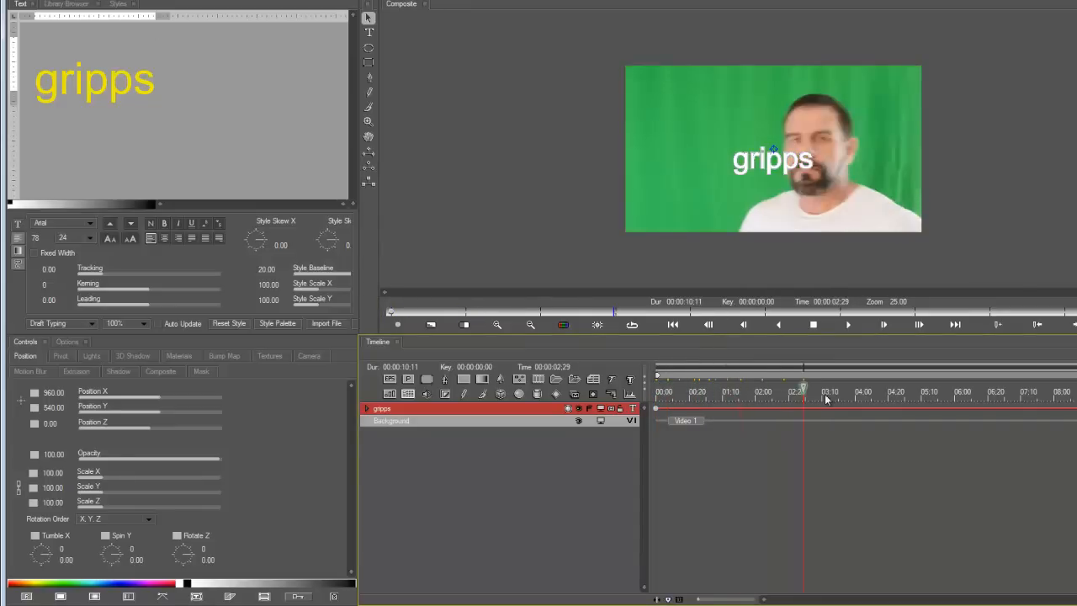
# Step: Move the CTI to about 05:10 and drag gripps to the top left by the raised finger
pyautogui.click(929, 390)
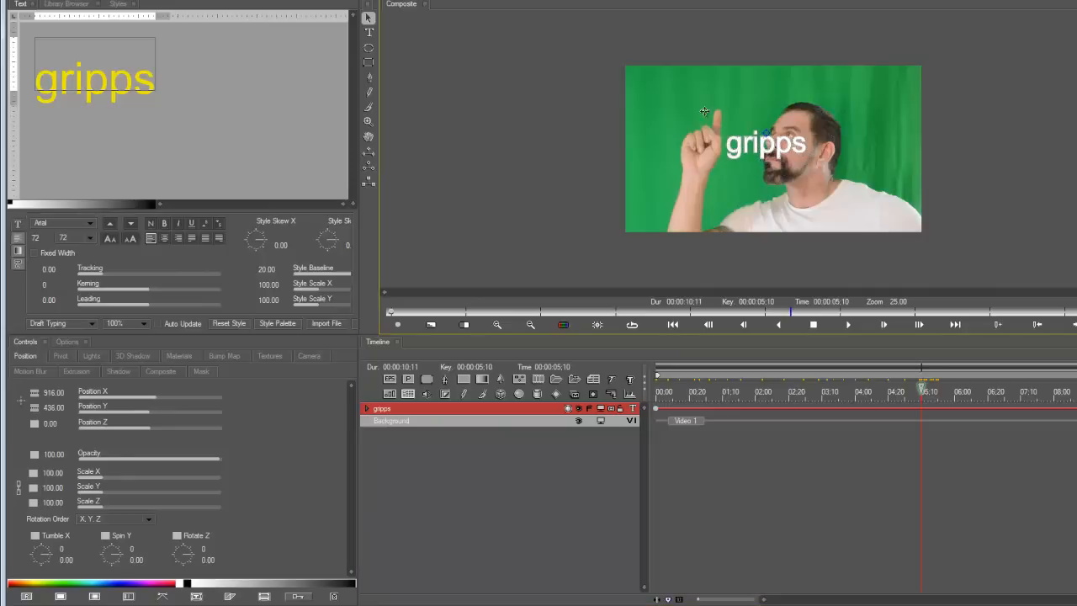
pyautogui.moveTo(764, 141); pyautogui.dragTo(691, 96)
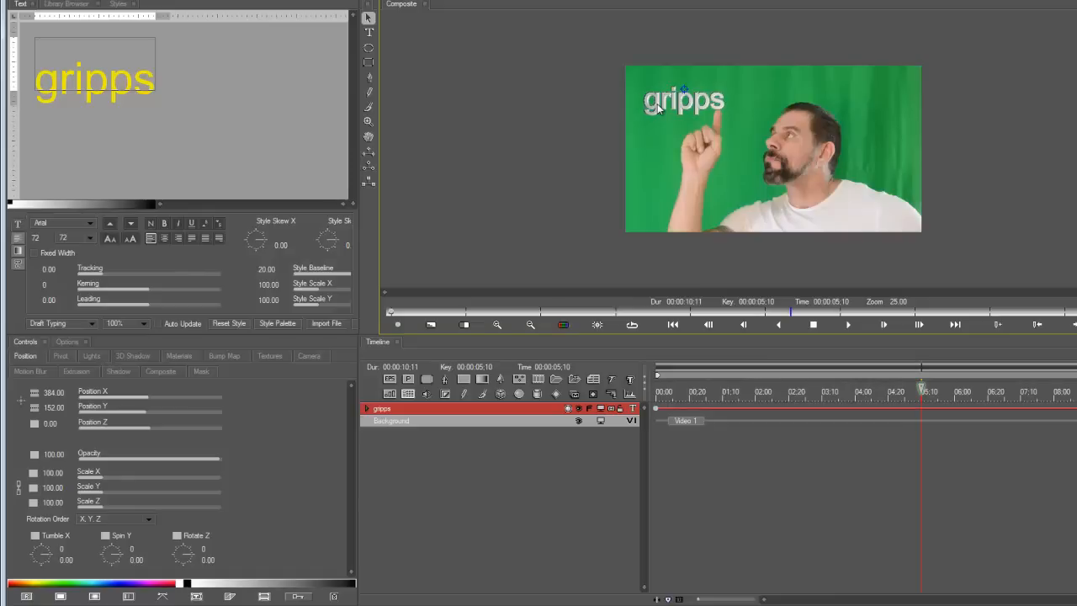
pyautogui.moveTo(723, 138)
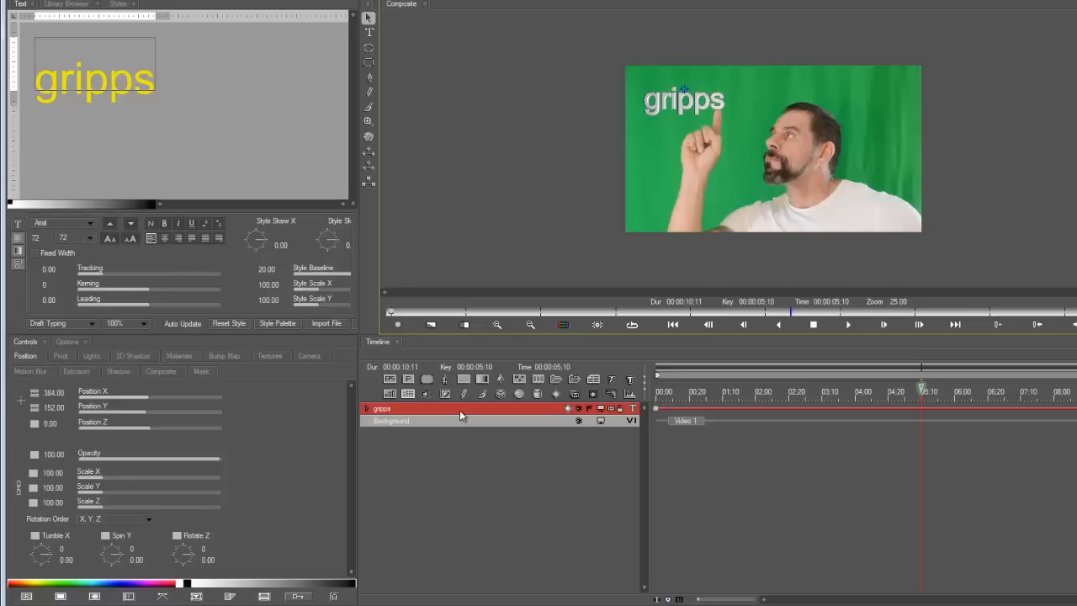
pyautogui.moveTo(704, 414)
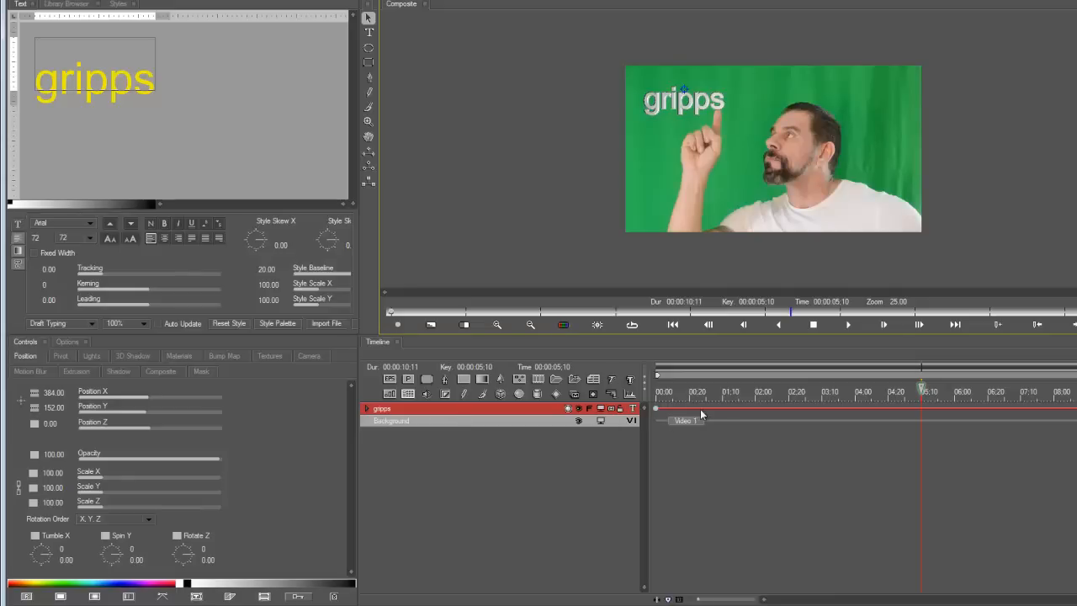
# Step: Convert the text track to a container of letters and select the 's' track
pyautogui.click(111, 21)
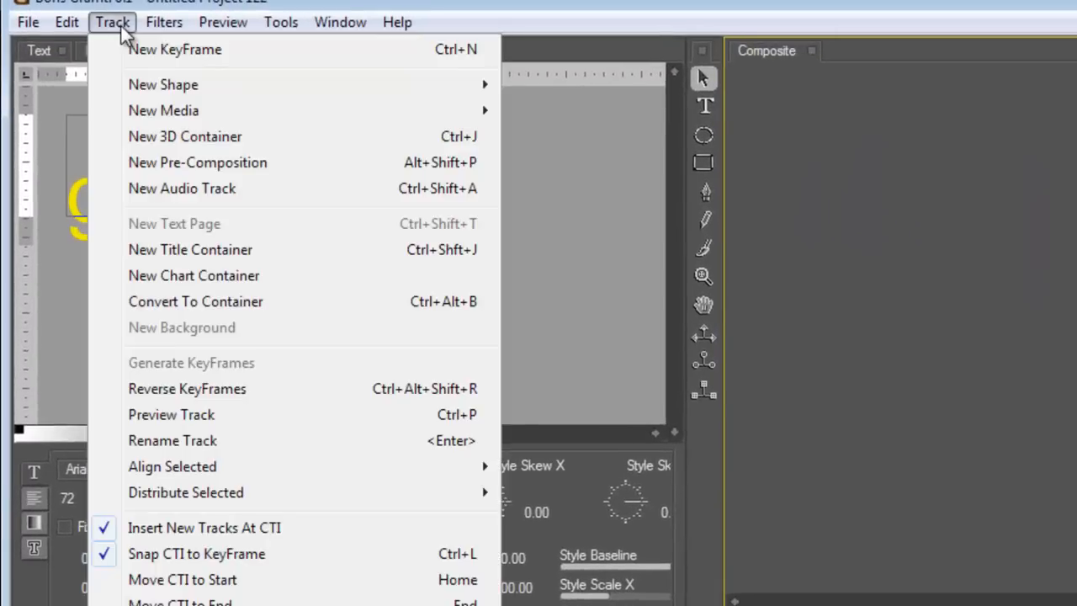
pyautogui.moveTo(195, 301)
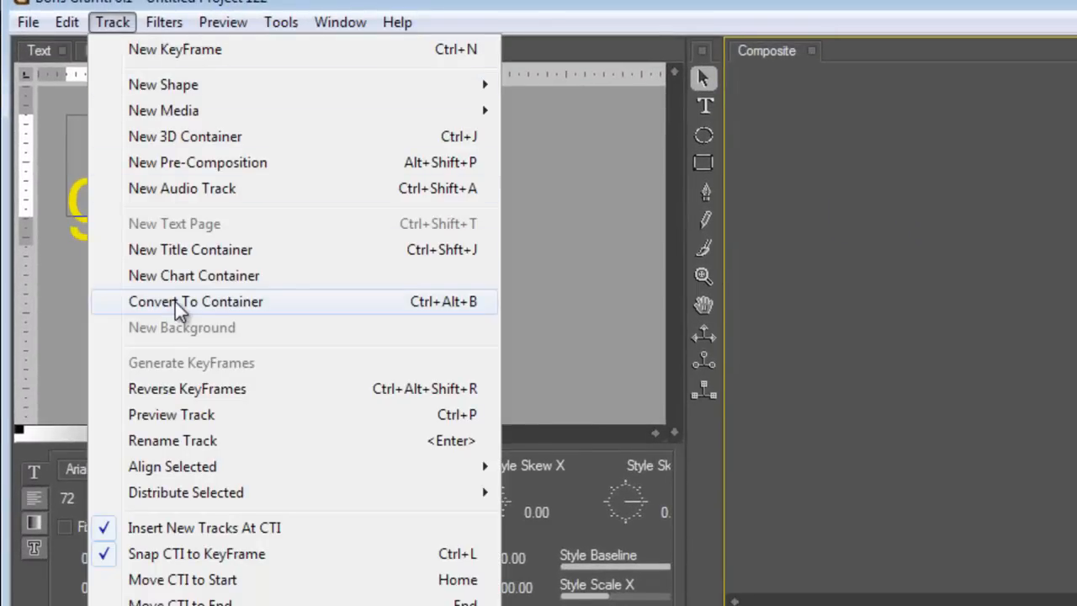
pyautogui.click(195, 301)
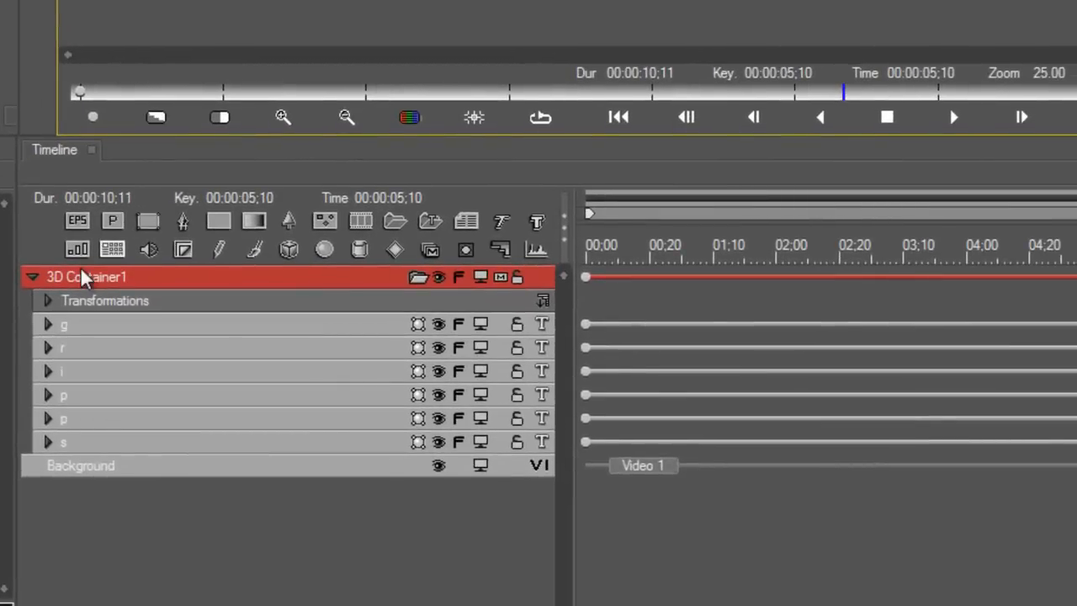
pyautogui.moveTo(94, 354)
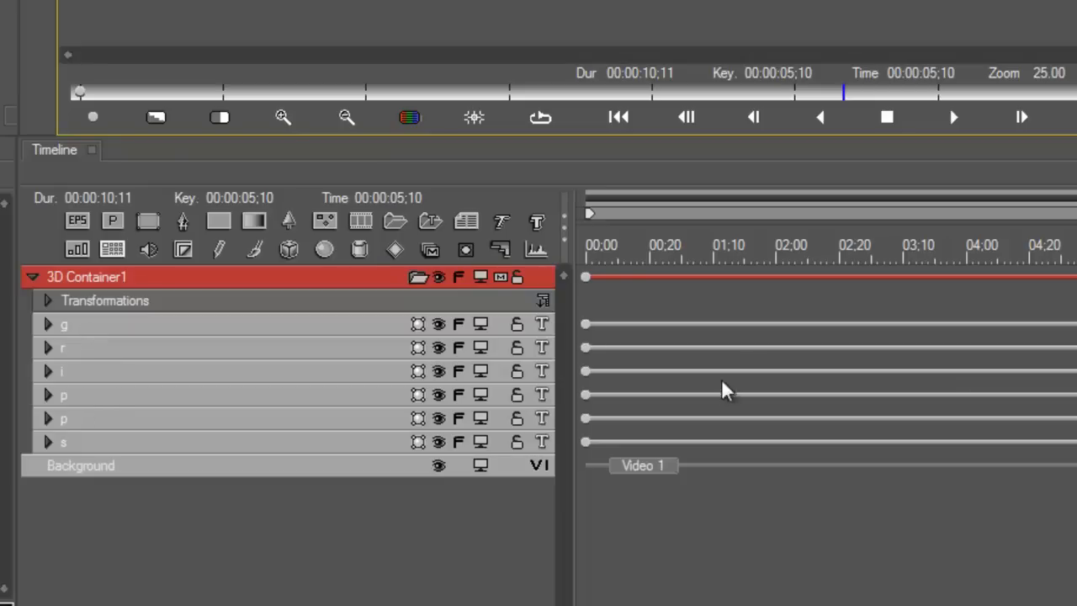
pyautogui.moveTo(318, 328)
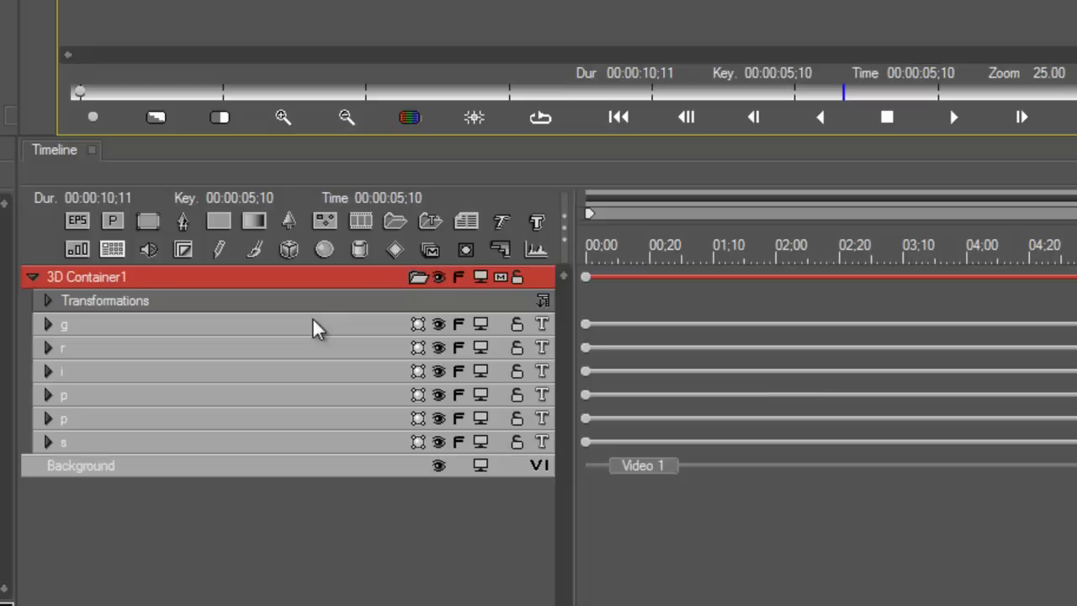
pyautogui.moveTo(171, 452)
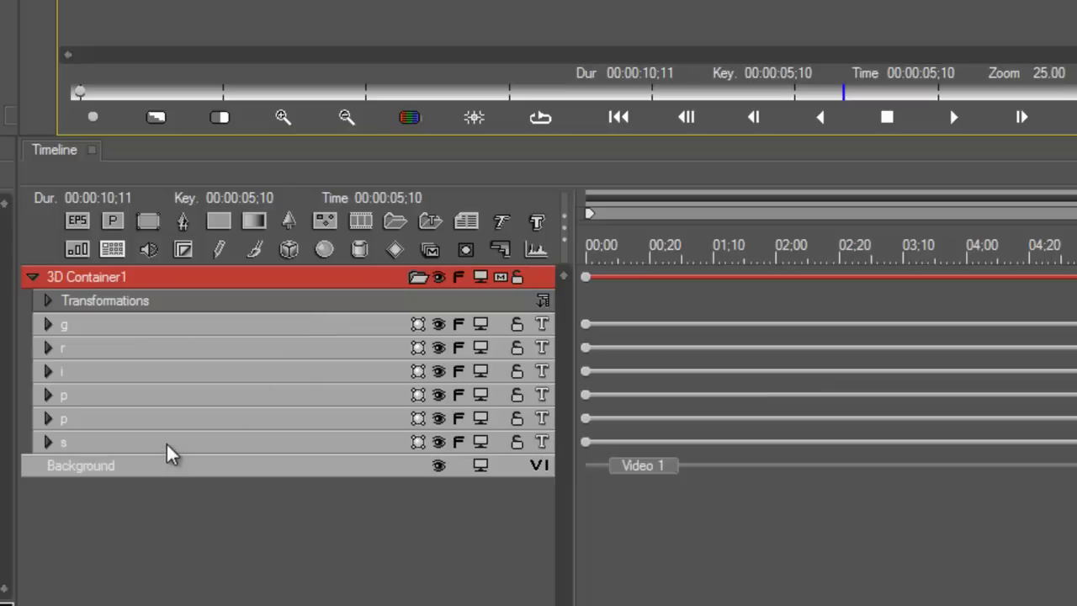
pyautogui.click(64, 441)
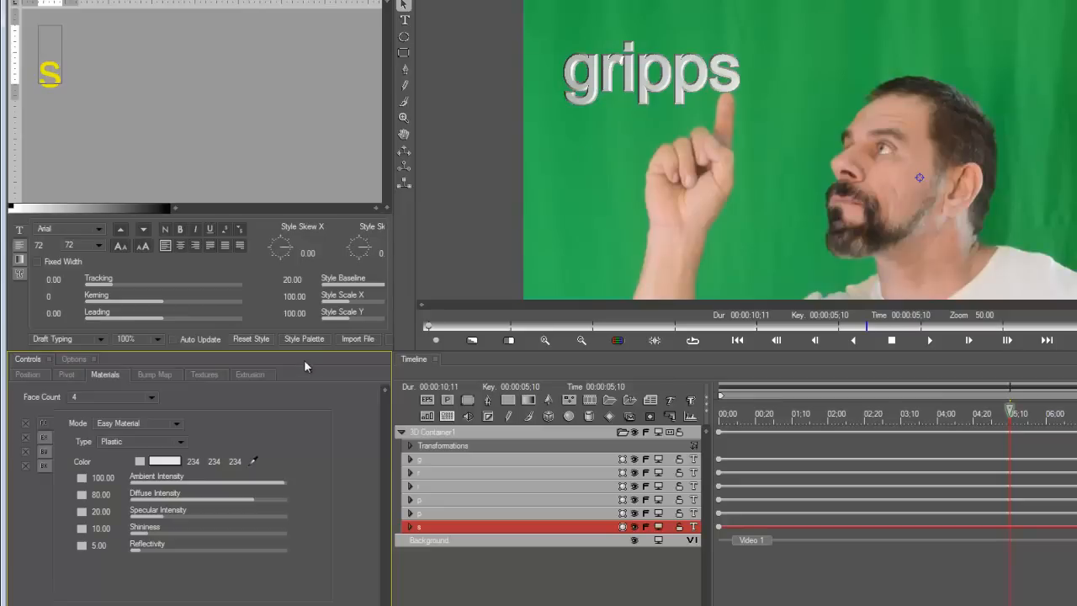
# Step: Set the s to a Face Count of 2 and change its material Type to Gold
pyautogui.click(150, 397)
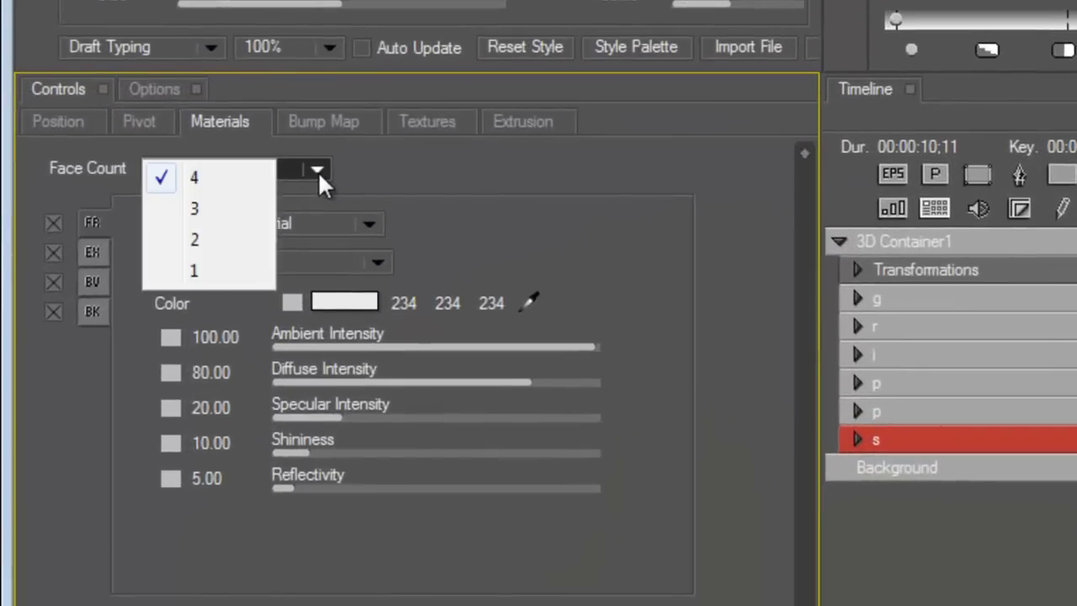
pyautogui.click(195, 239)
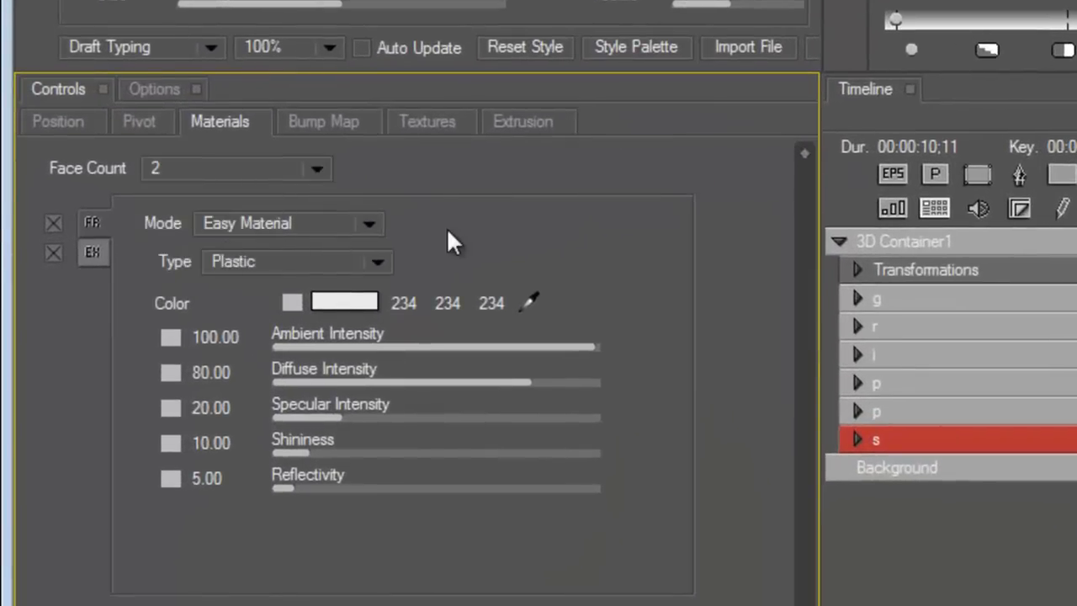
pyautogui.moveTo(383, 269)
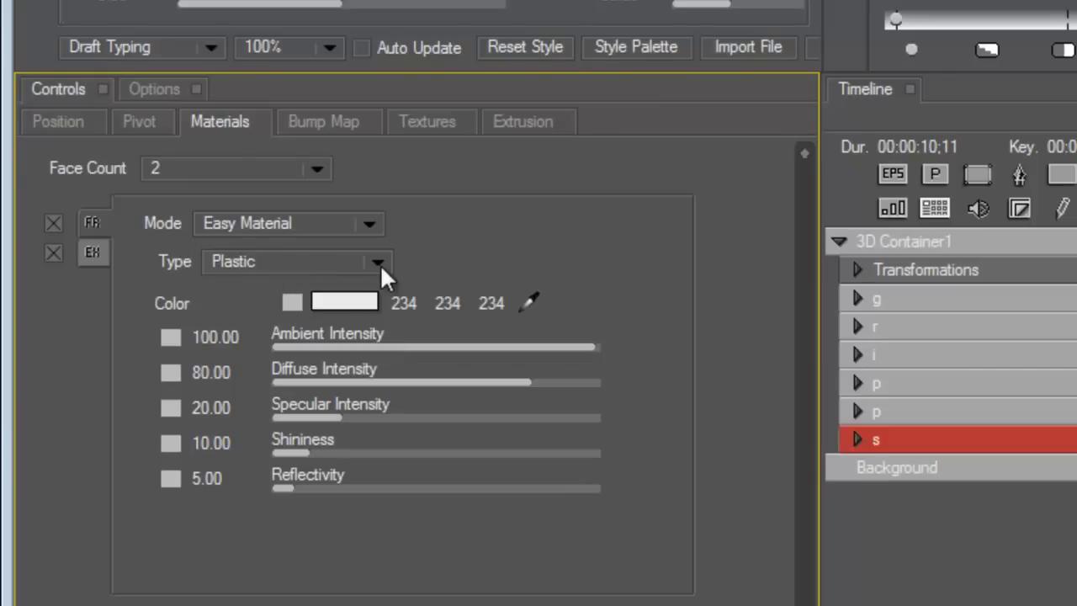
pyautogui.click(377, 260)
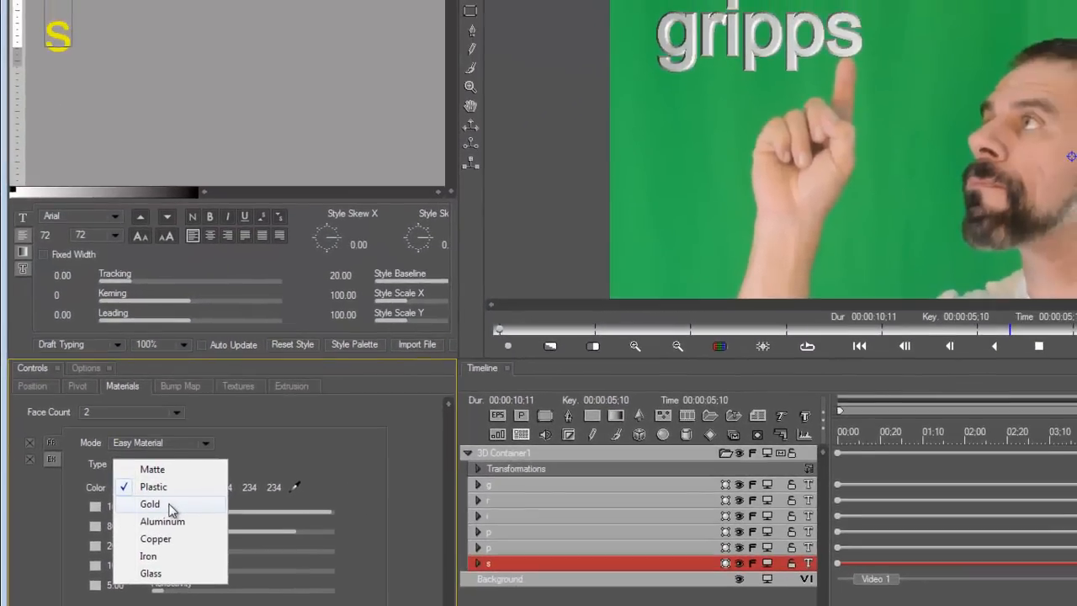
pyautogui.click(150, 505)
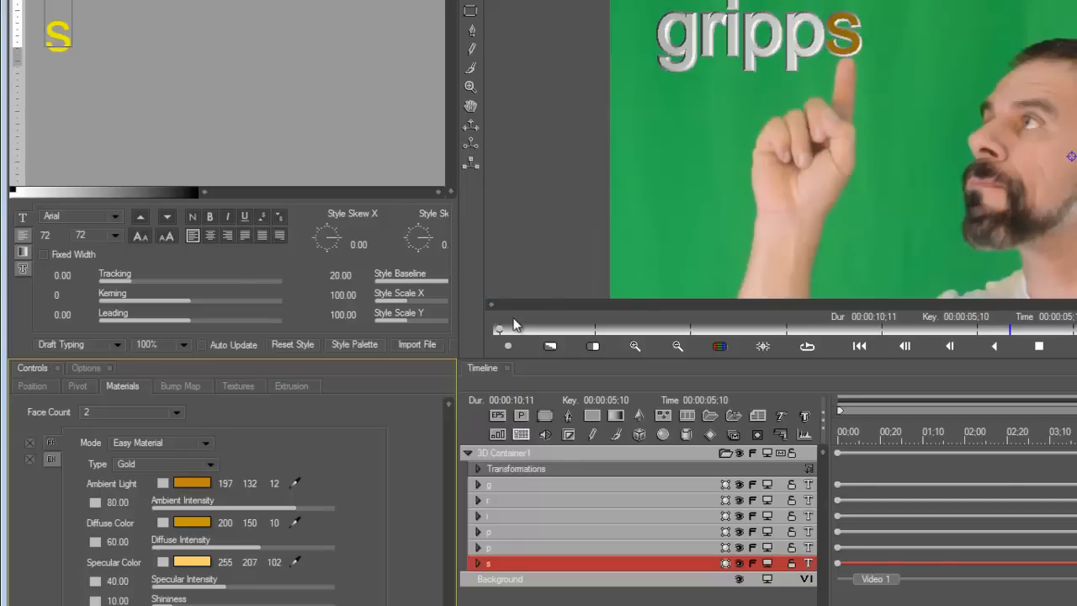
pyautogui.moveTo(189, 525)
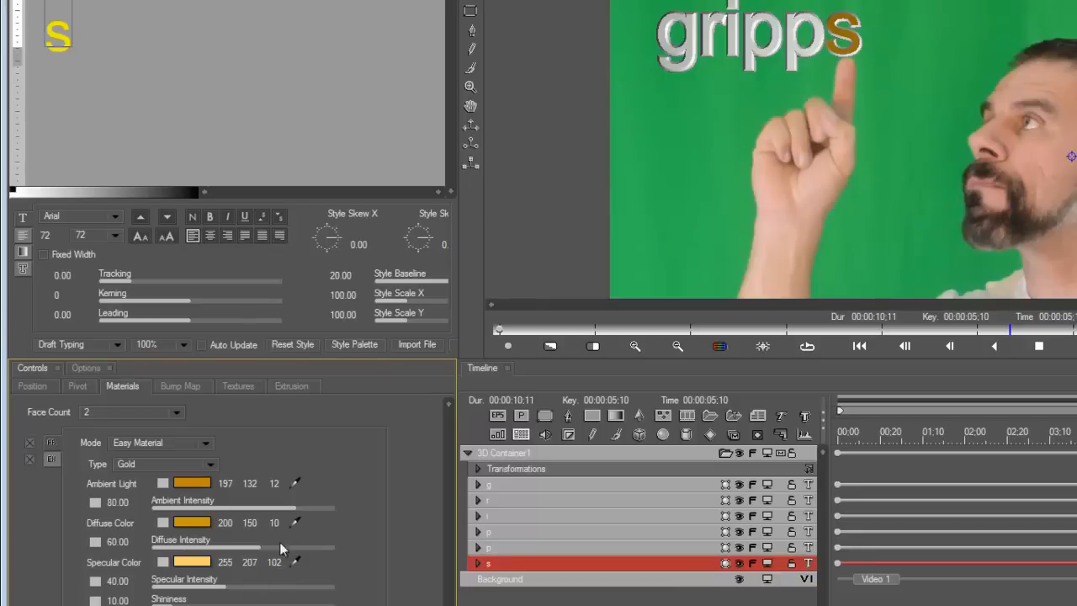
pyautogui.moveTo(244, 494)
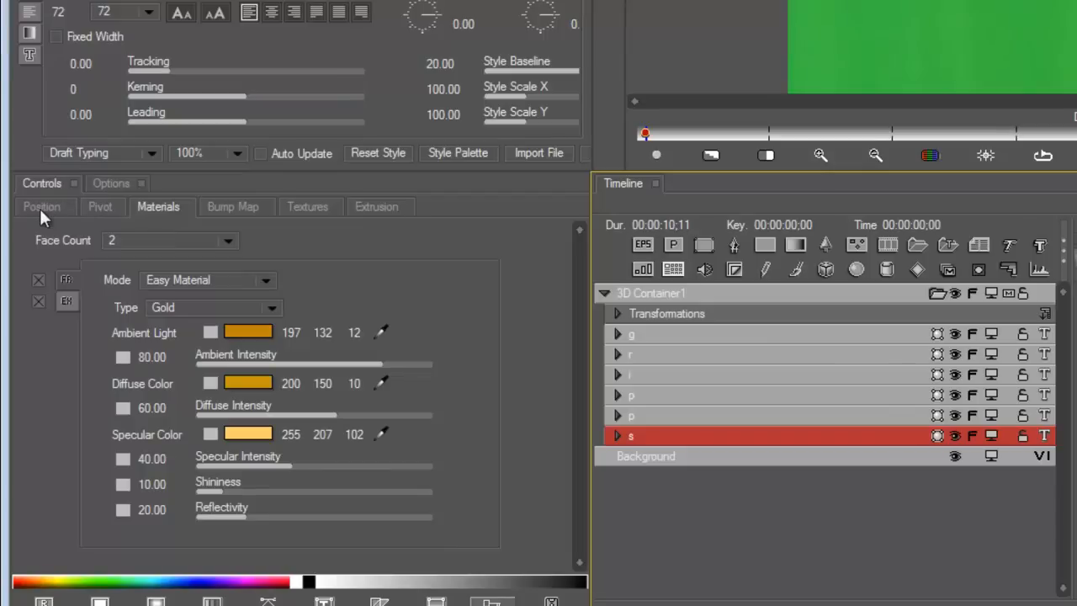
# Step: Show the Position tab with the gold s layer's transform parameters
pyautogui.click(40, 205)
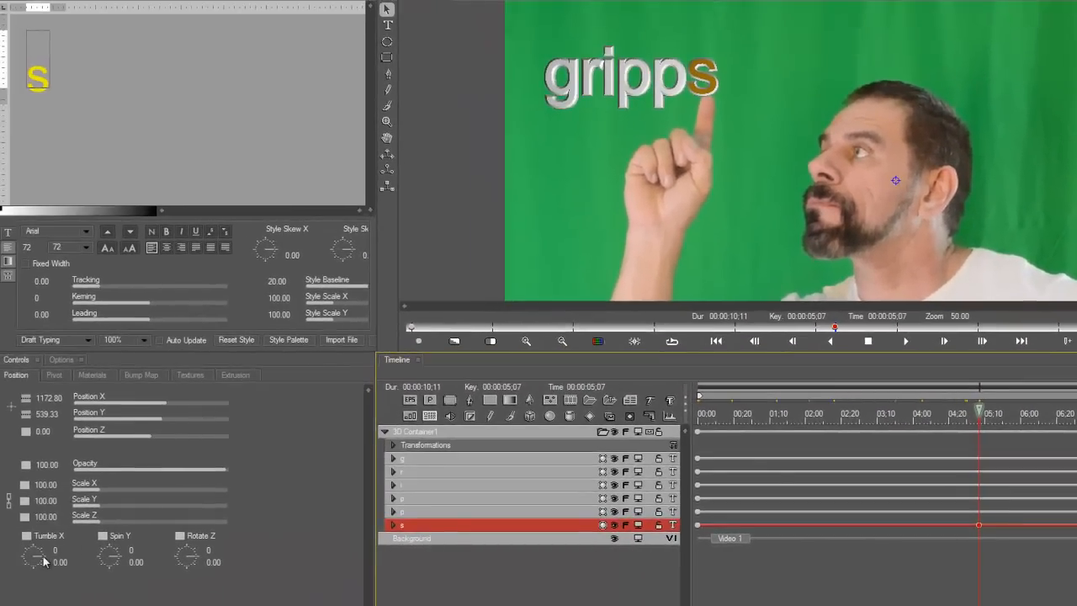
# Step: Keyframe Tumble X to about -51 on the s, set its interpolation, and adjust it at a later time
pyautogui.moveTo(34, 552); pyautogui.dragTo(33, 562)
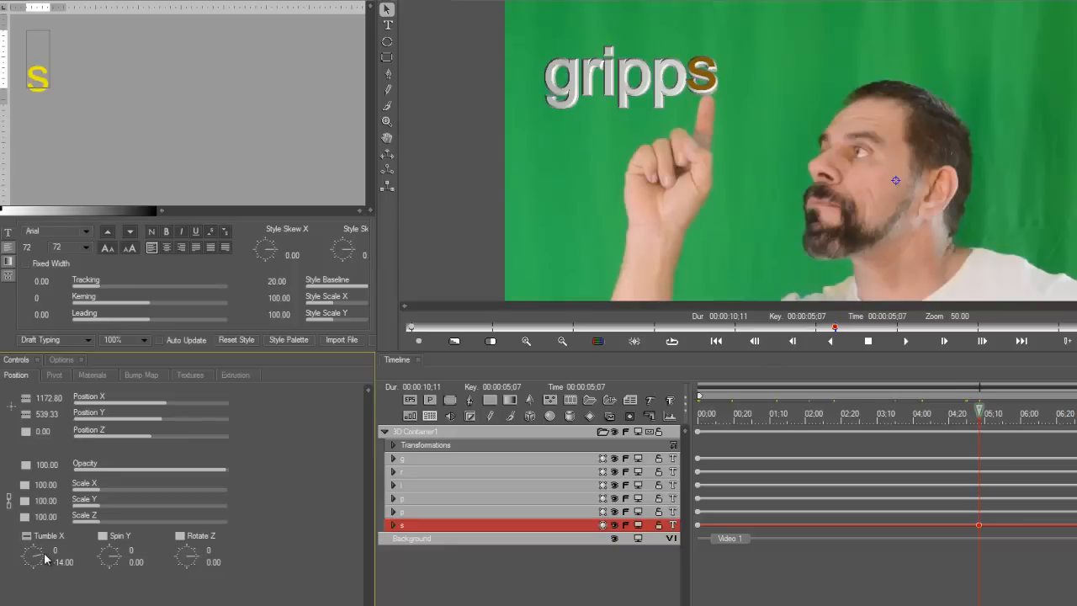
pyautogui.moveTo(33, 555); pyautogui.dragTo(34, 547)
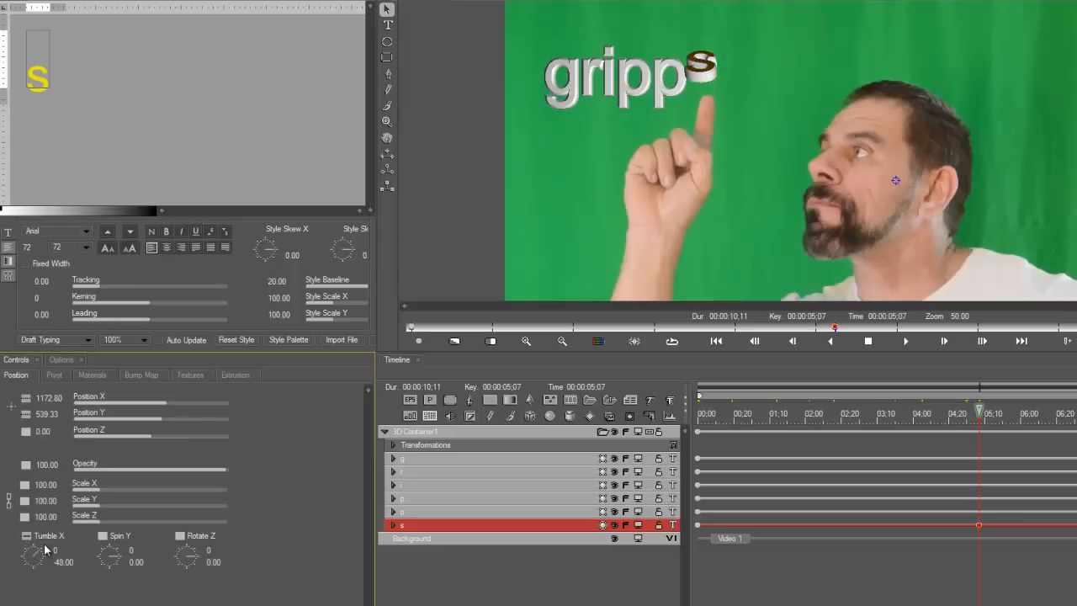
pyautogui.moveTo(34, 555); pyautogui.dragTo(40, 559)
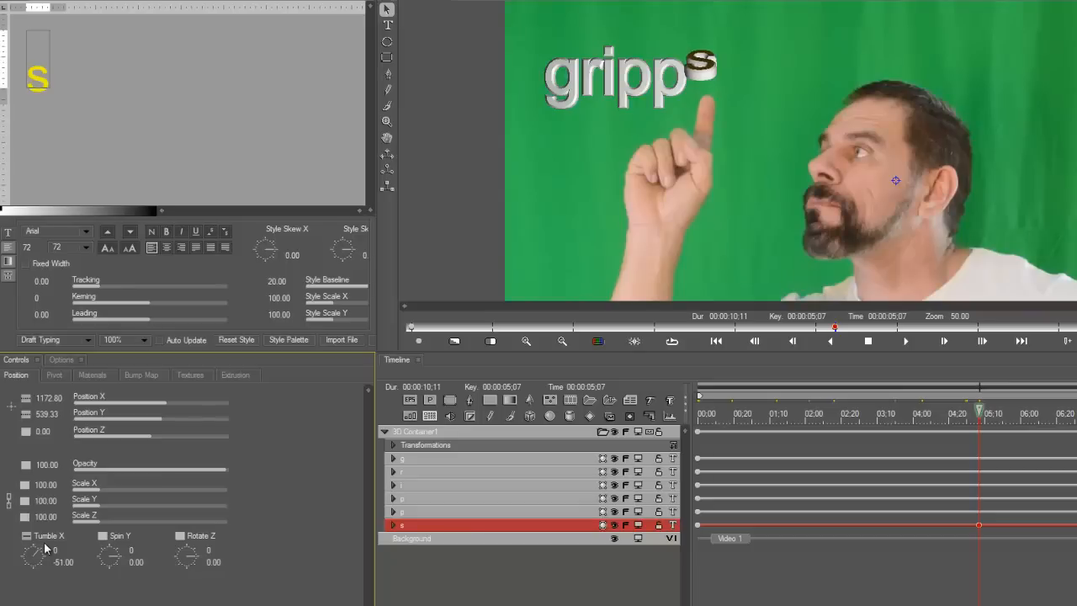
pyautogui.click(34, 552)
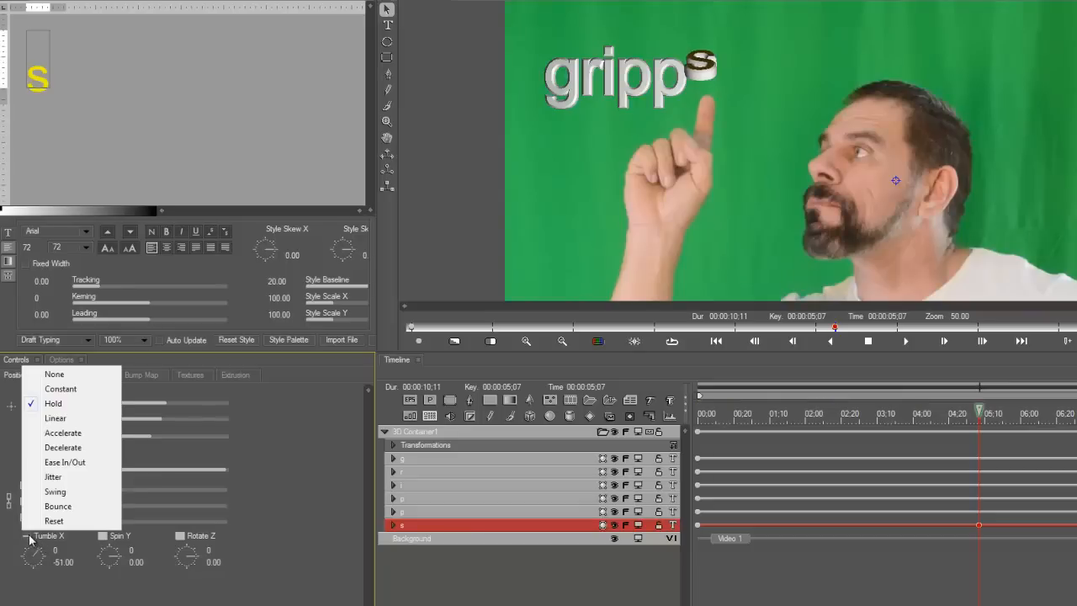
pyautogui.moveTo(54, 492)
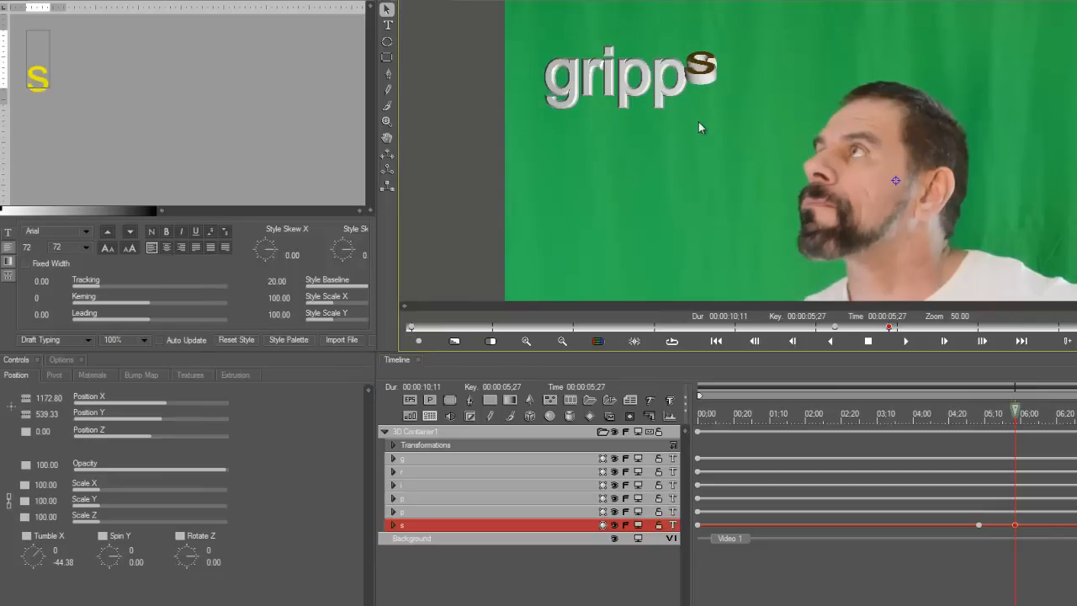
pyautogui.moveTo(47, 555)
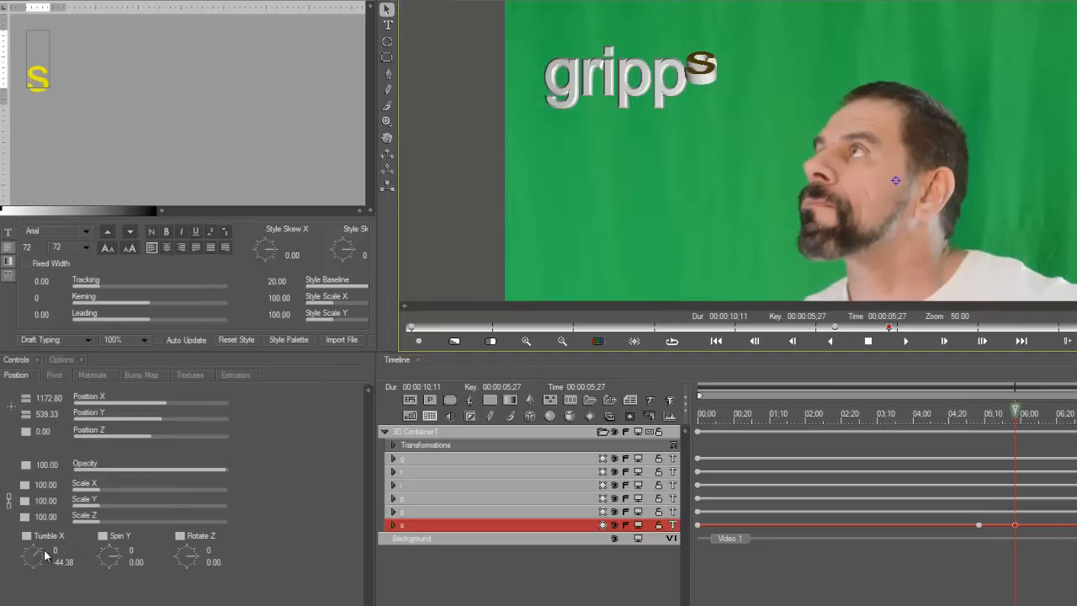
pyautogui.moveTo(33, 554); pyautogui.dragTo(40, 546)
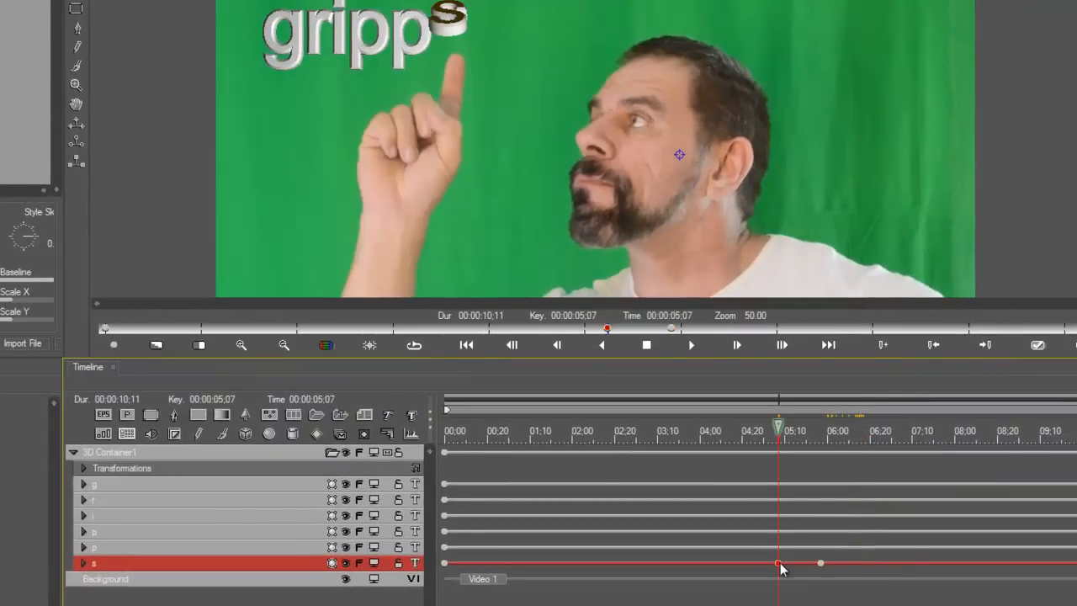
# Step: Copy the tilted s tumble keyframe and paste it at two later times so the s keeps swinging
pyautogui.rightClick(777, 562)
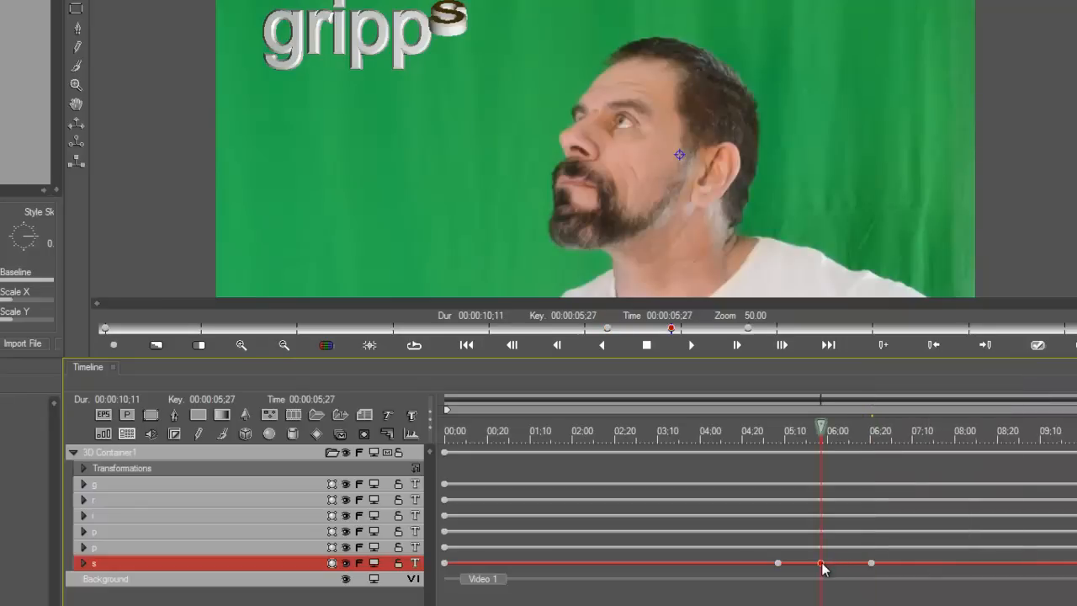
pyautogui.rightClick(823, 562)
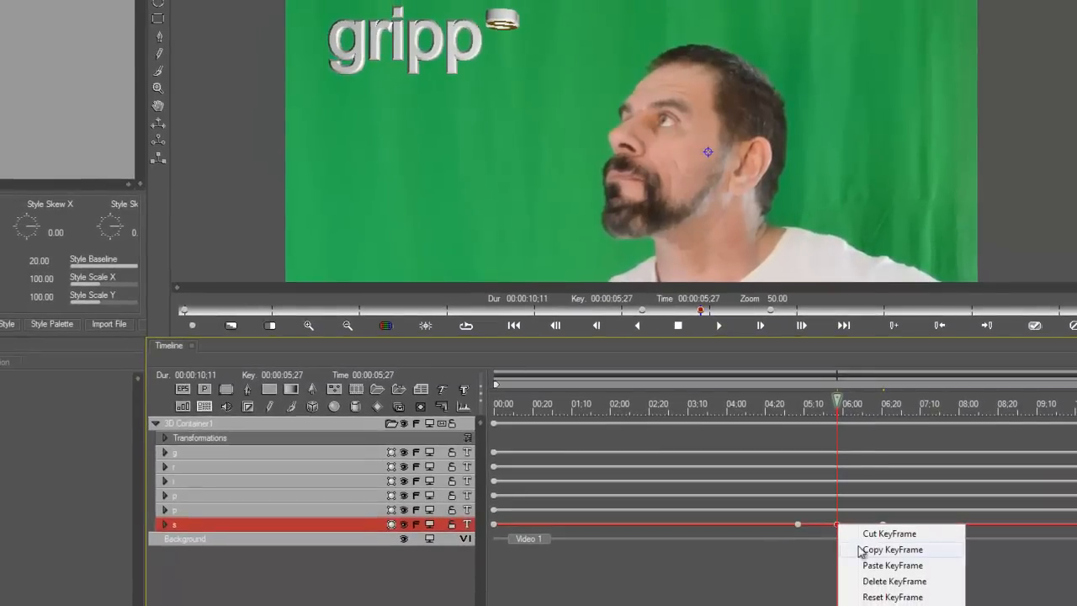
pyautogui.click(890, 548)
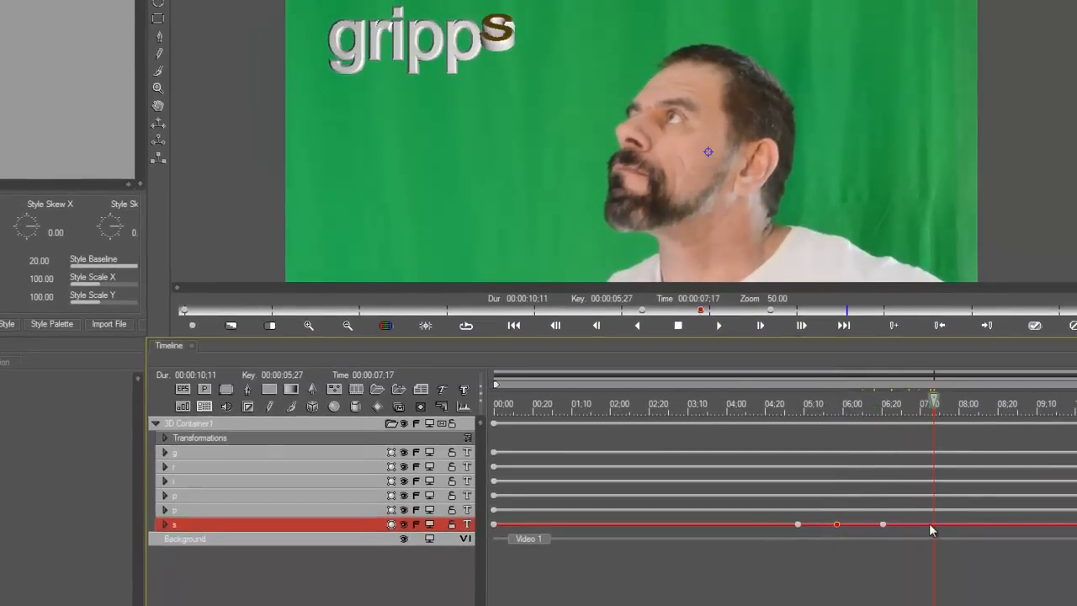
pyautogui.rightClick(932, 530)
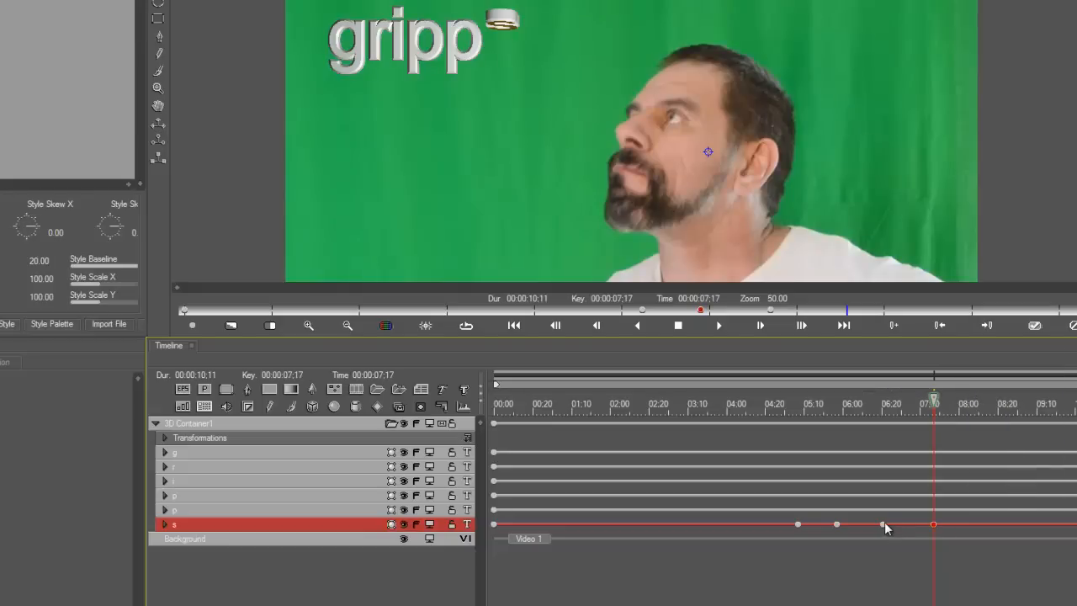
pyautogui.rightClick(884, 523)
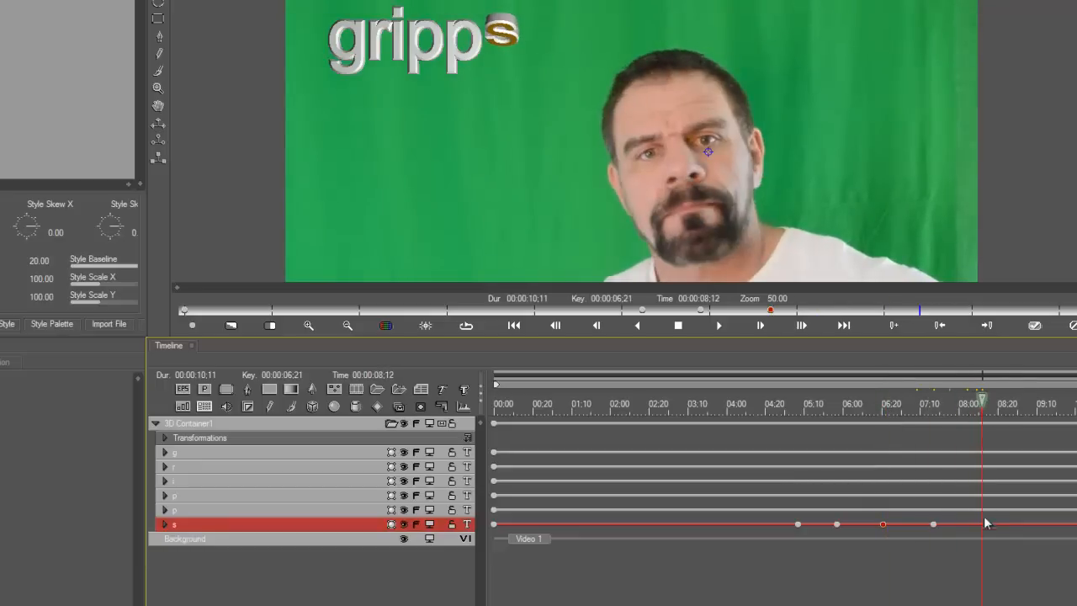
pyautogui.rightClick(986, 521)
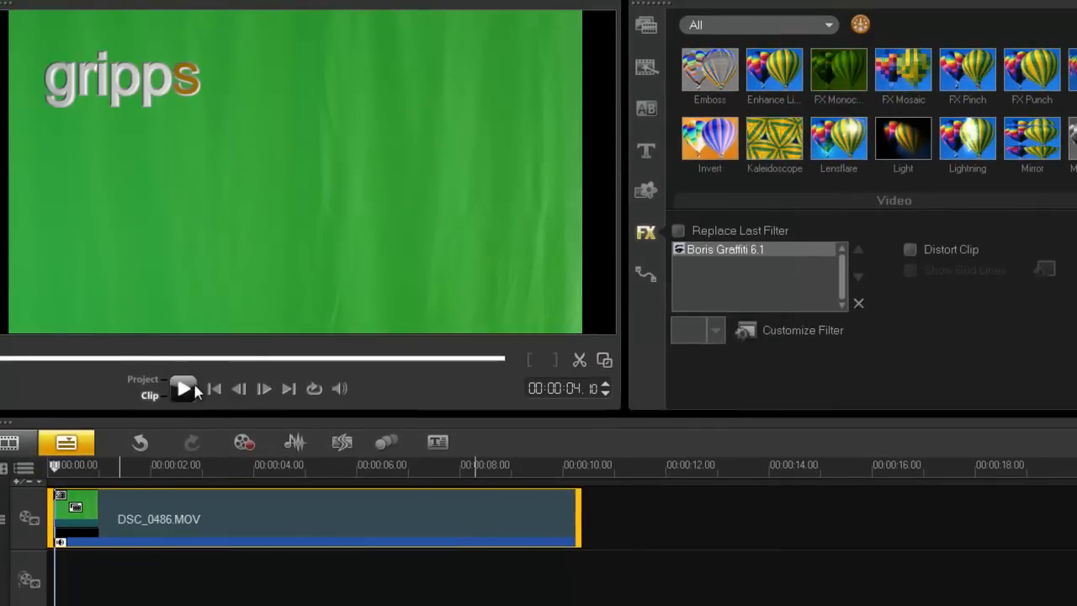
# Step: Preview the green-screen clip with the gold-s gripps title, then stop playback
pyautogui.click(183, 387)
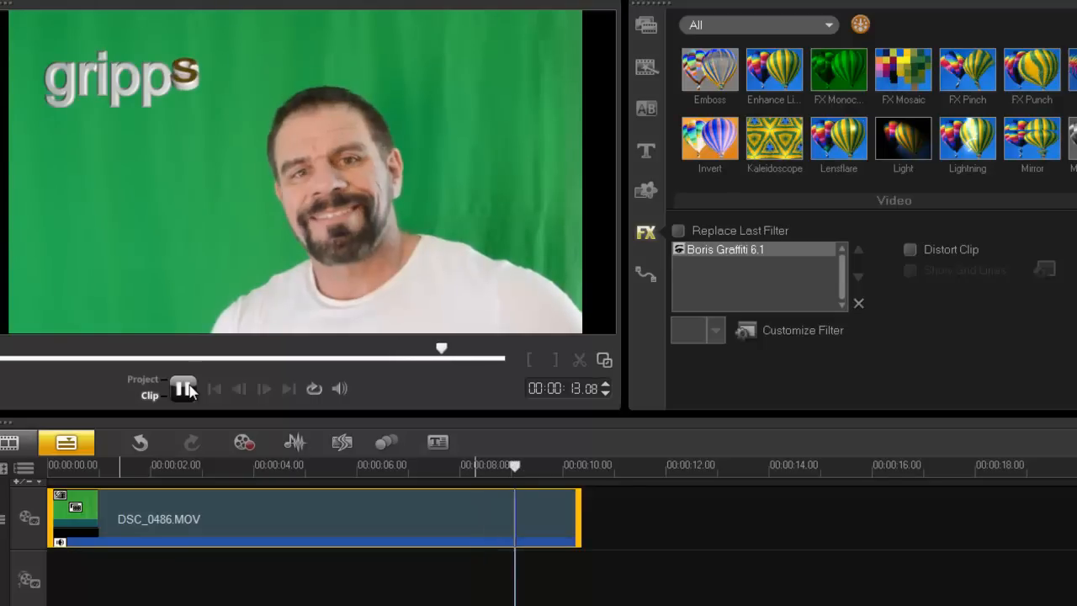
pyautogui.click(183, 387)
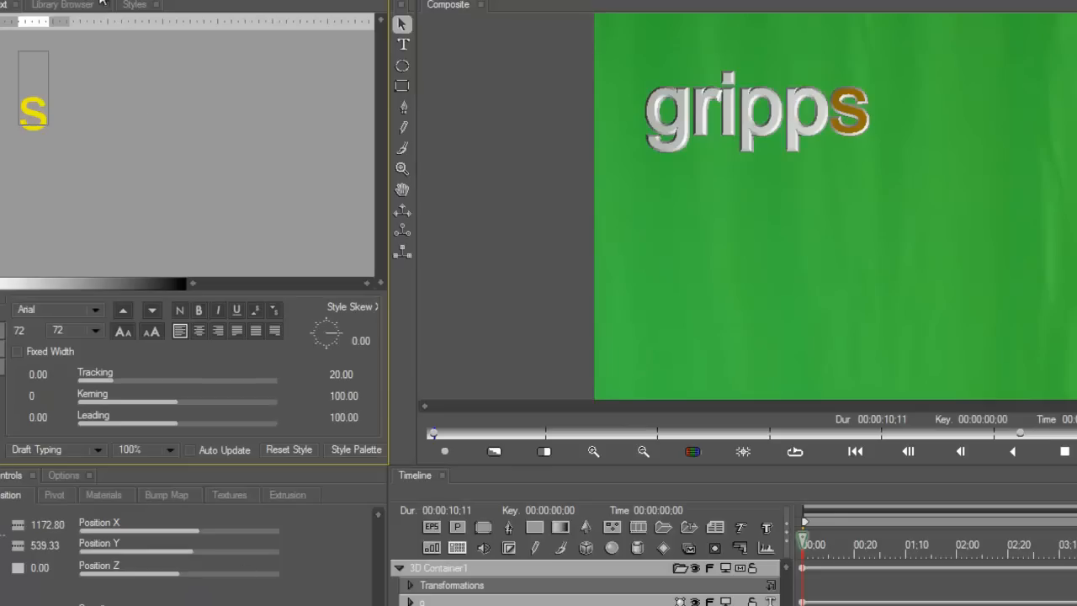
pyautogui.click(158, 47)
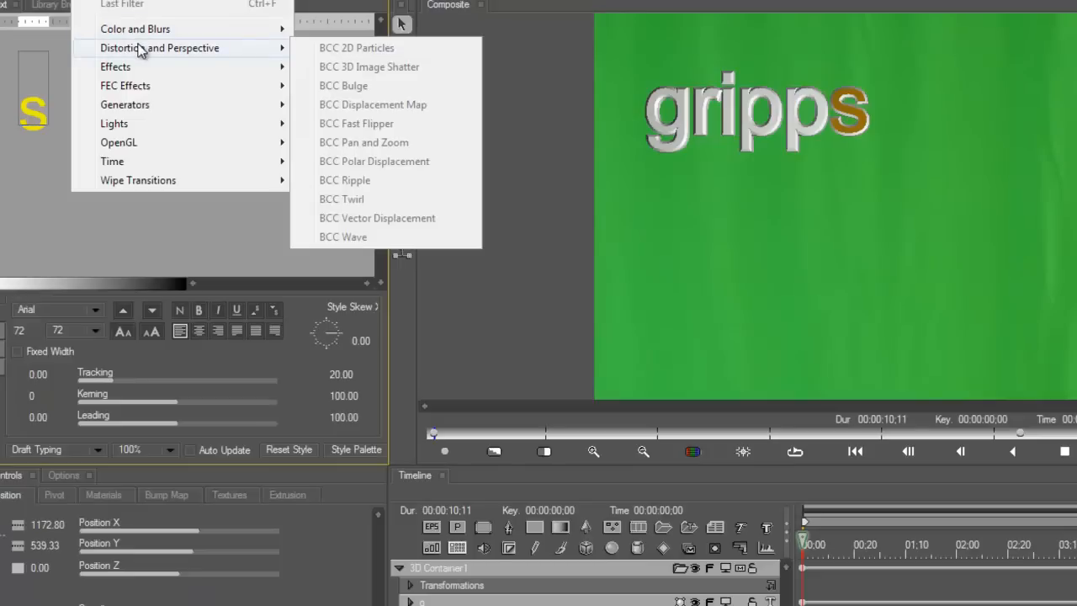
pyautogui.moveTo(404, 71)
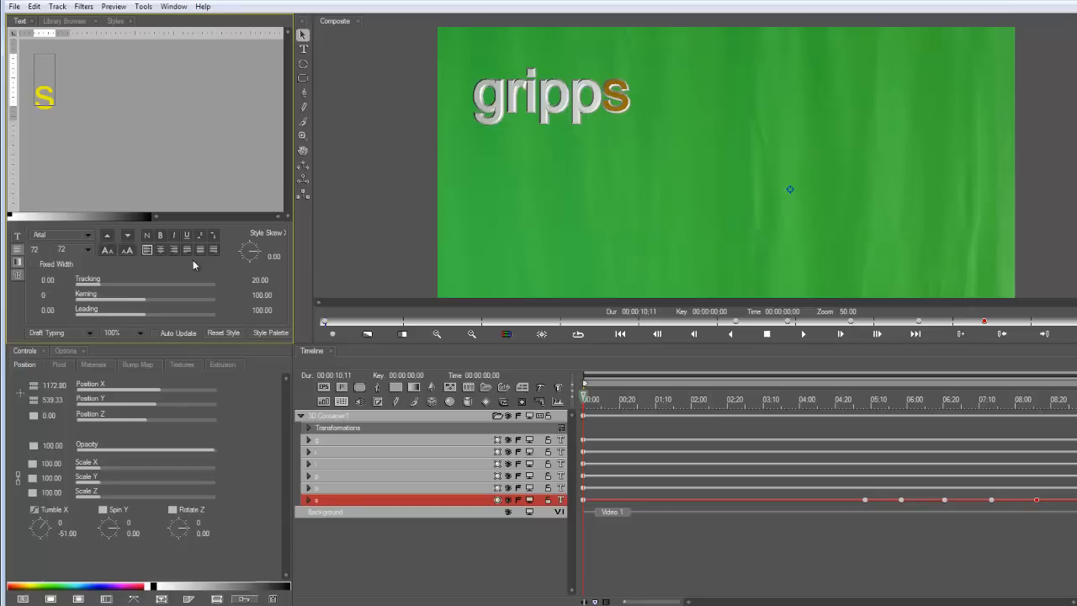
pyautogui.moveTo(1023, 548)
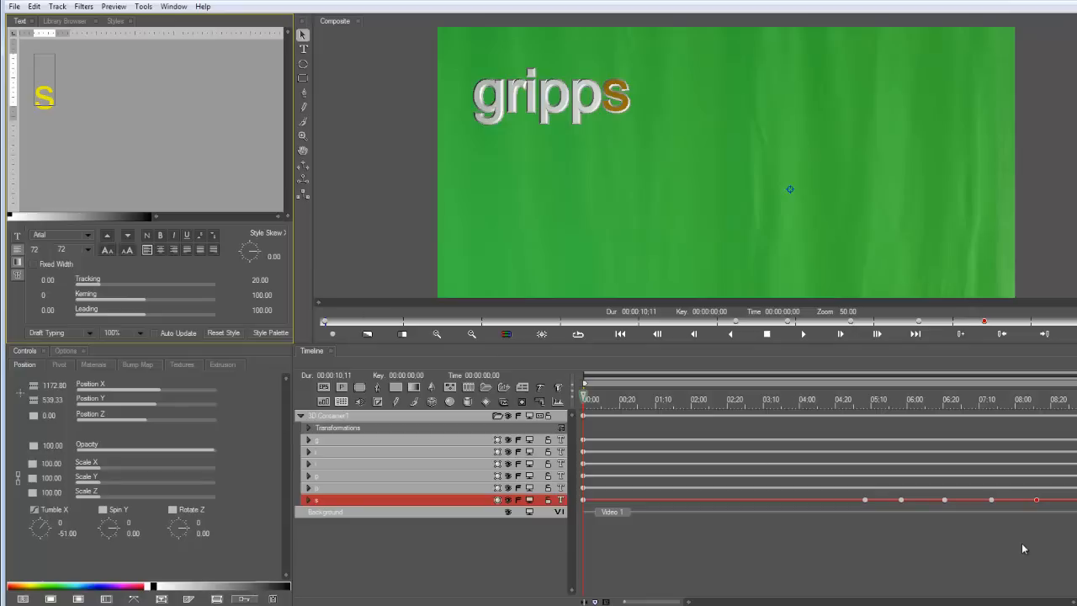